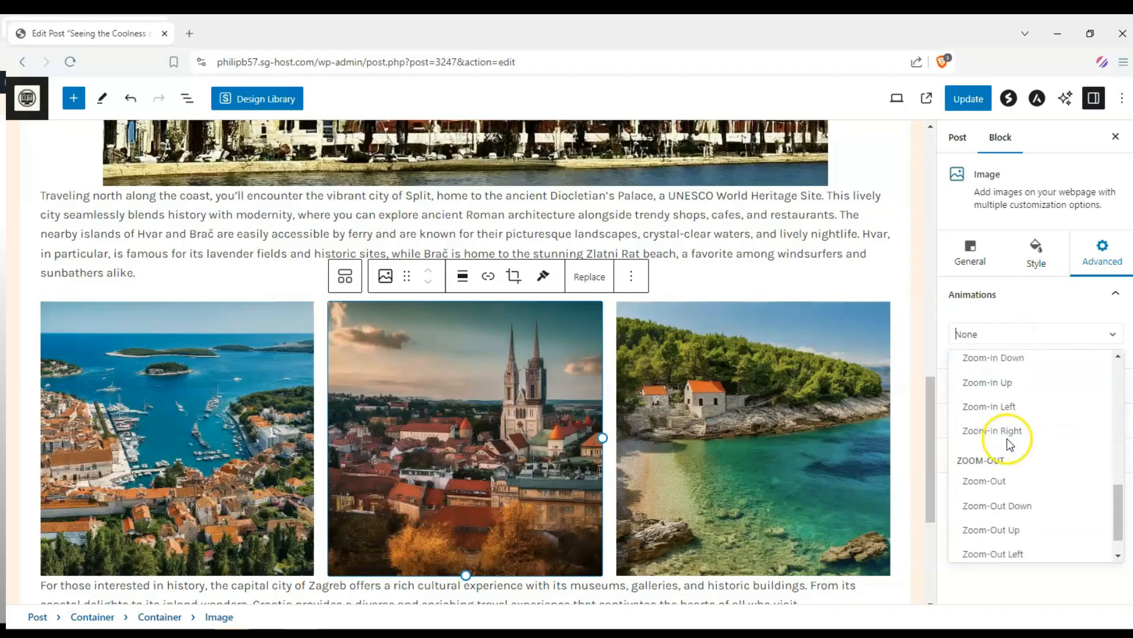
# Give the cathedral gallery image a Zoom-Out Up animation and review the live Croatia post
pyautogui.click(990, 529)
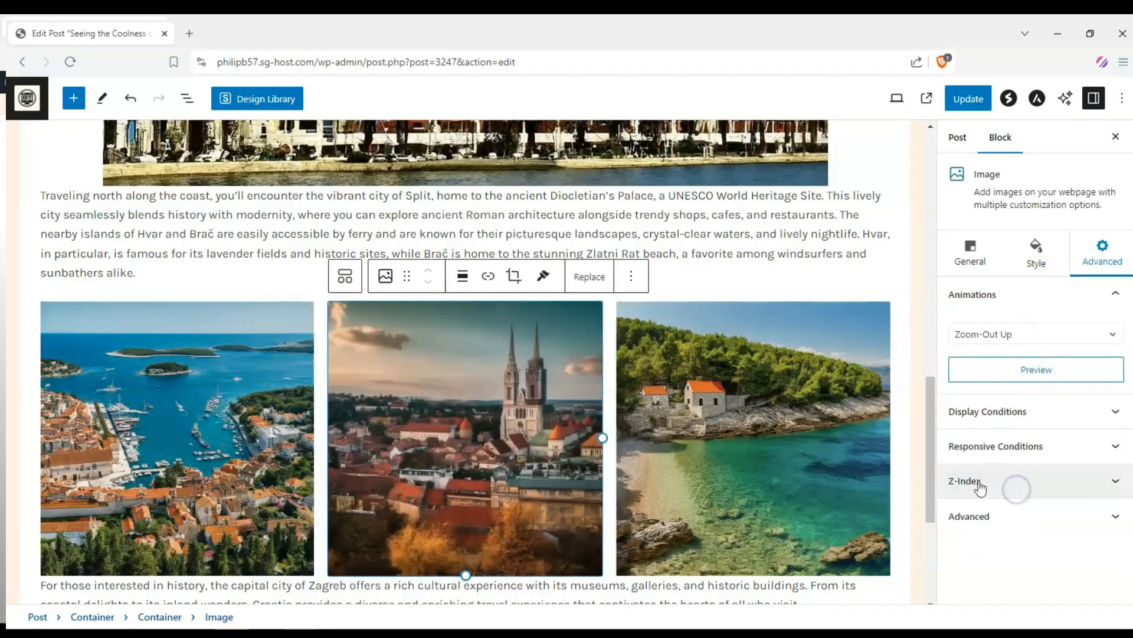
pyautogui.click(1034, 332)
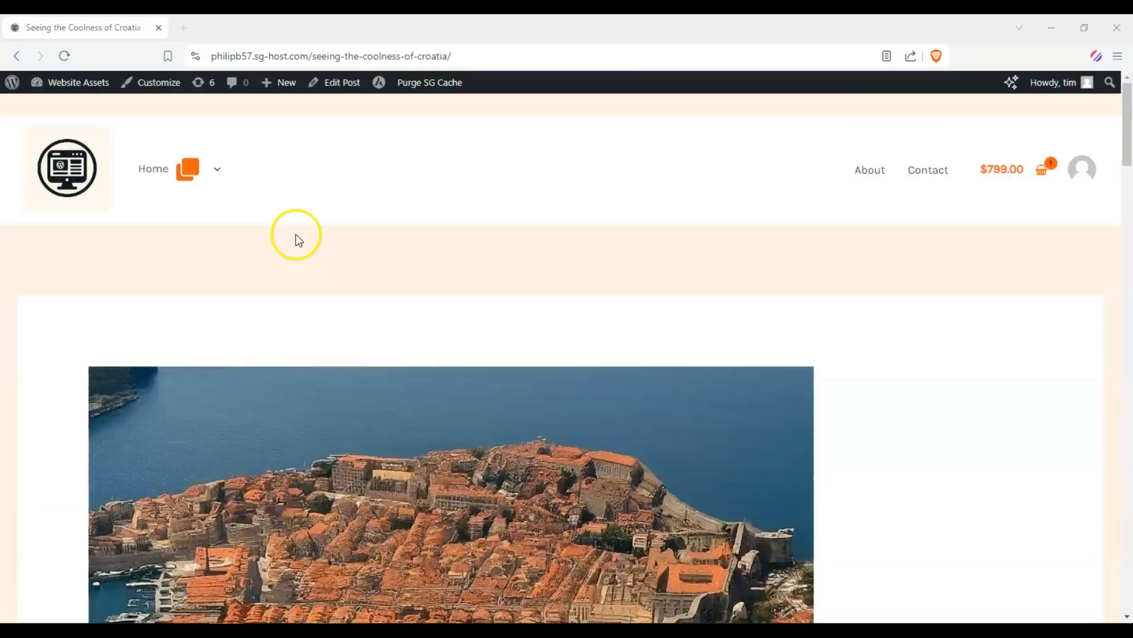
pyautogui.scroll(-3)
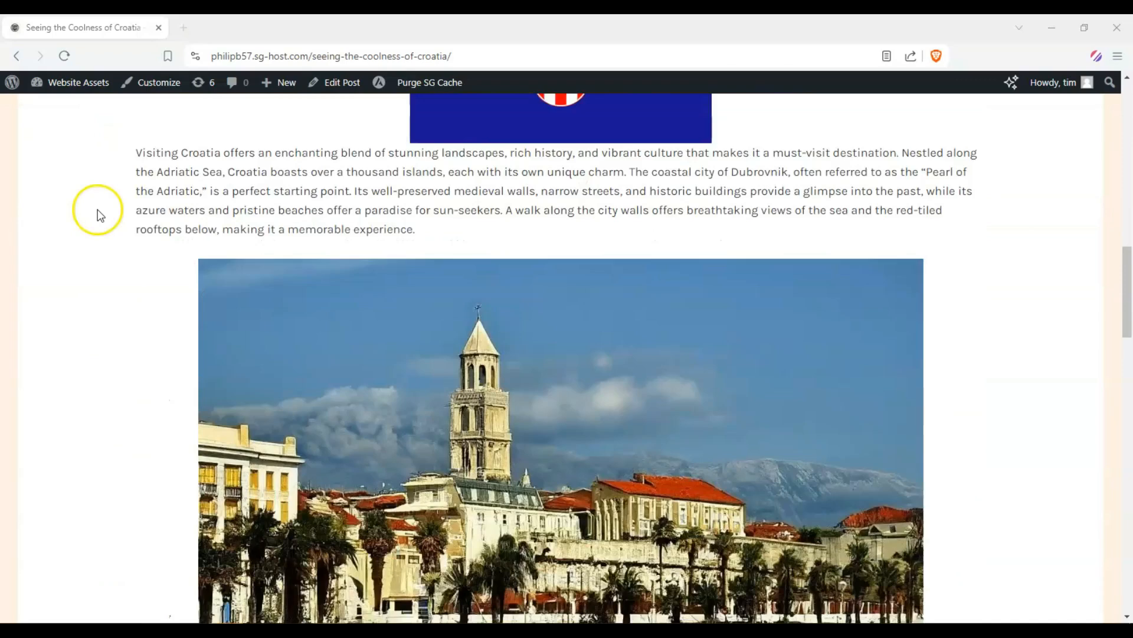
pyautogui.scroll(3)
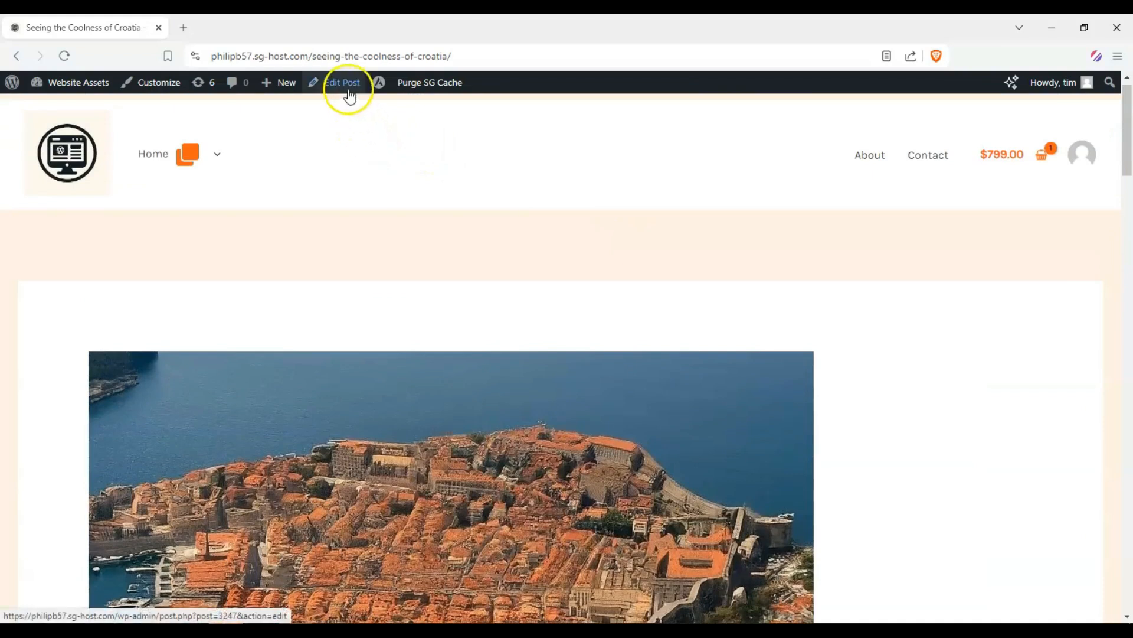
# Return from the live page to editing the Croatia post in the block editor
pyautogui.click(342, 82)
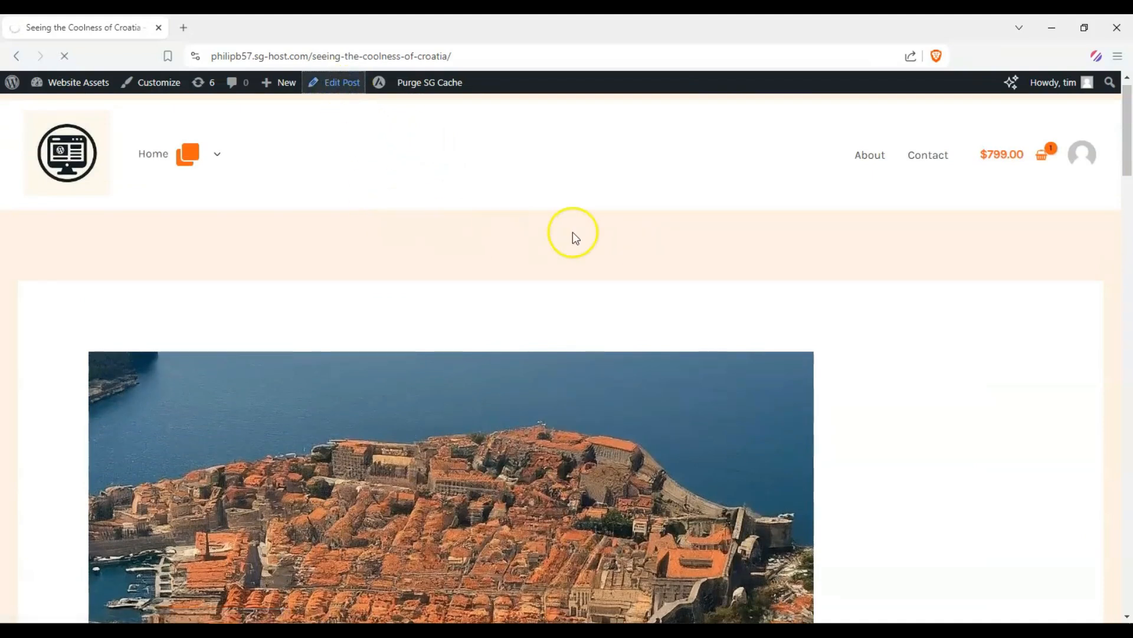
pyautogui.click(341, 81)
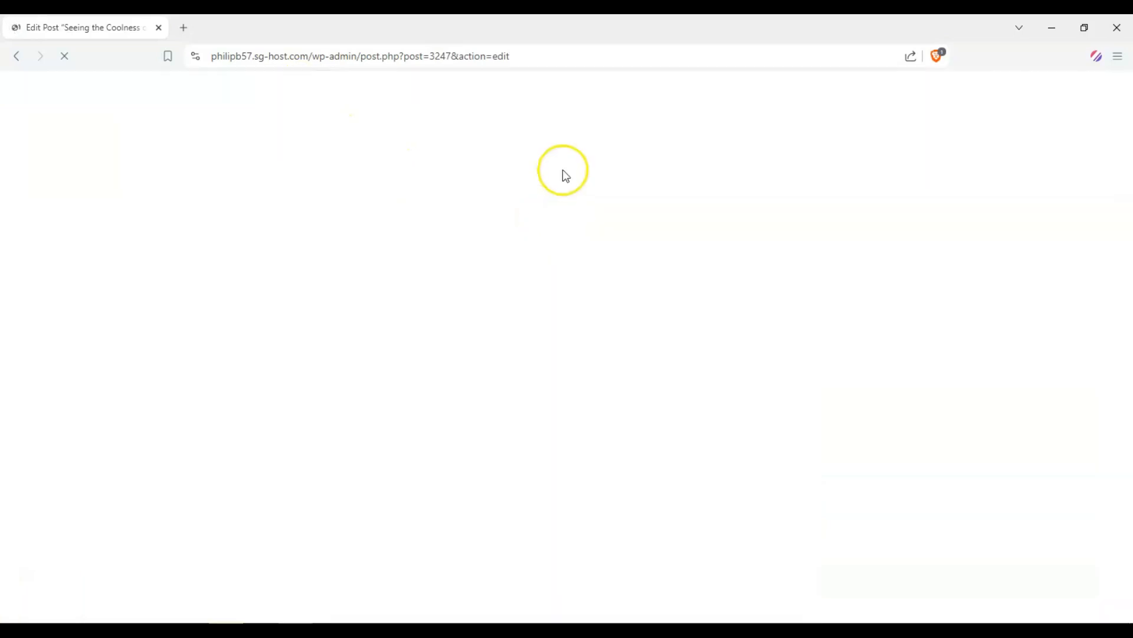
pyautogui.moveTo(524, 255)
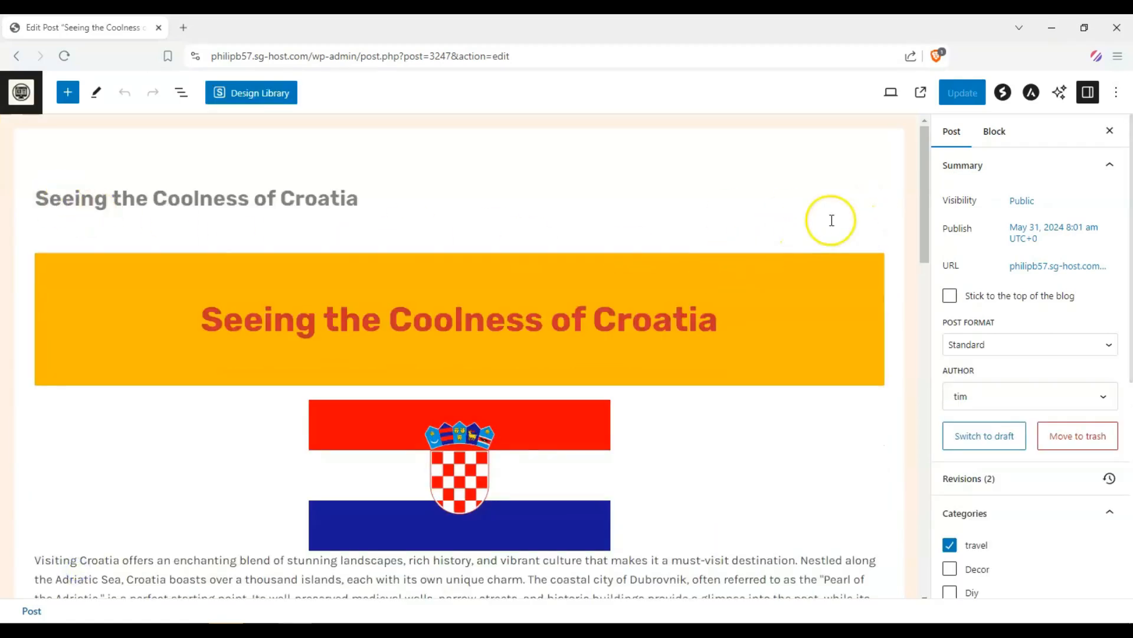
pyautogui.moveTo(916, 219)
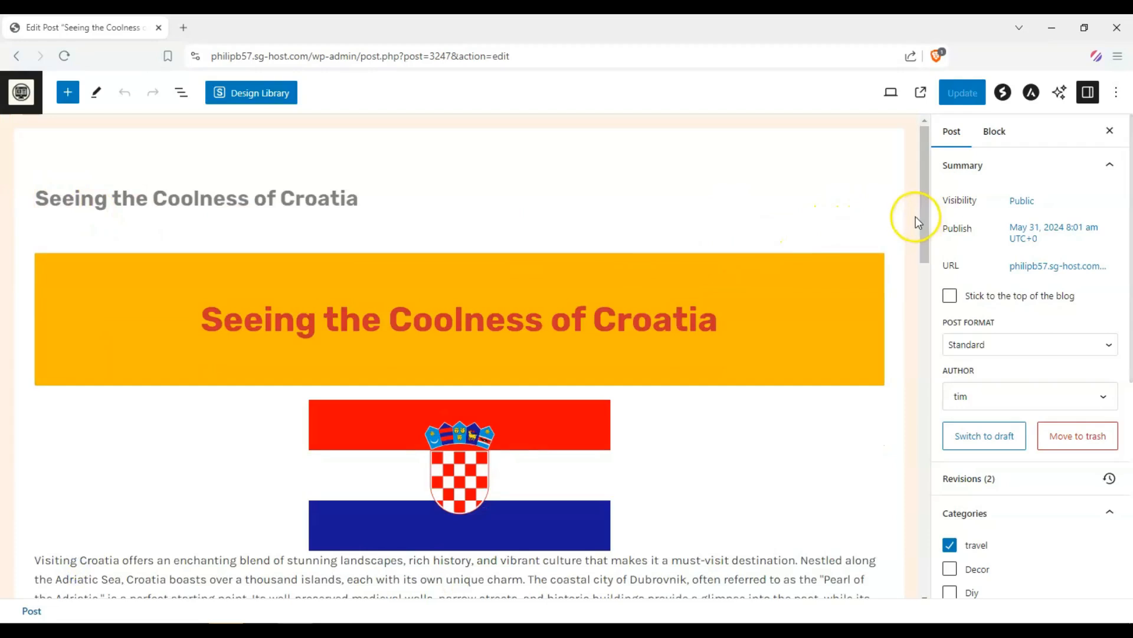
pyautogui.moveTo(871, 211)
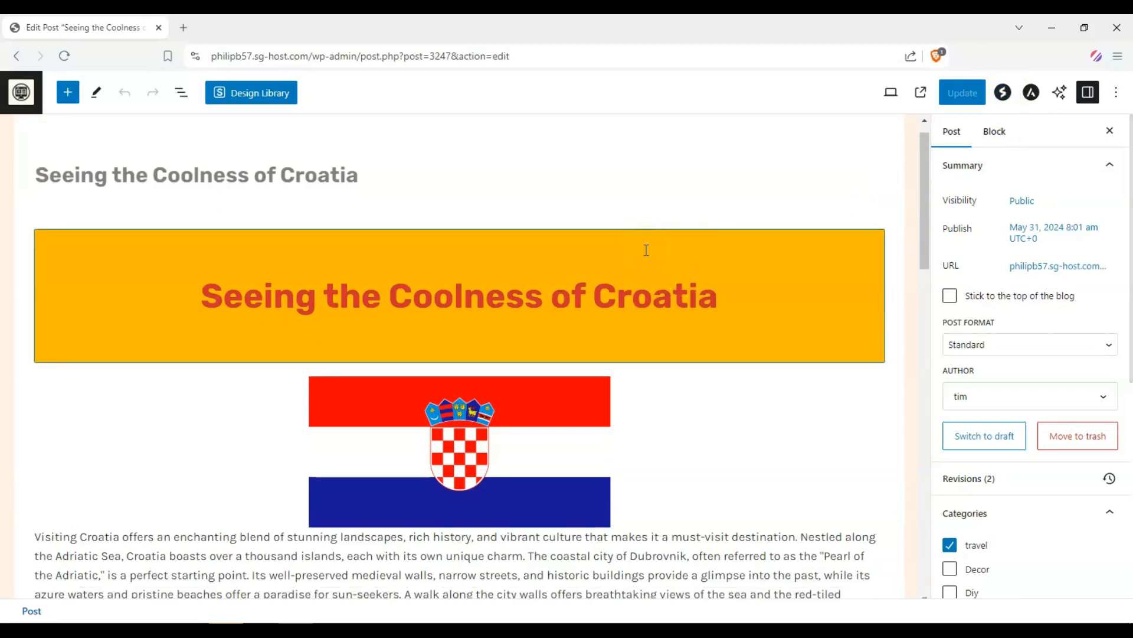
pyautogui.click(67, 92)
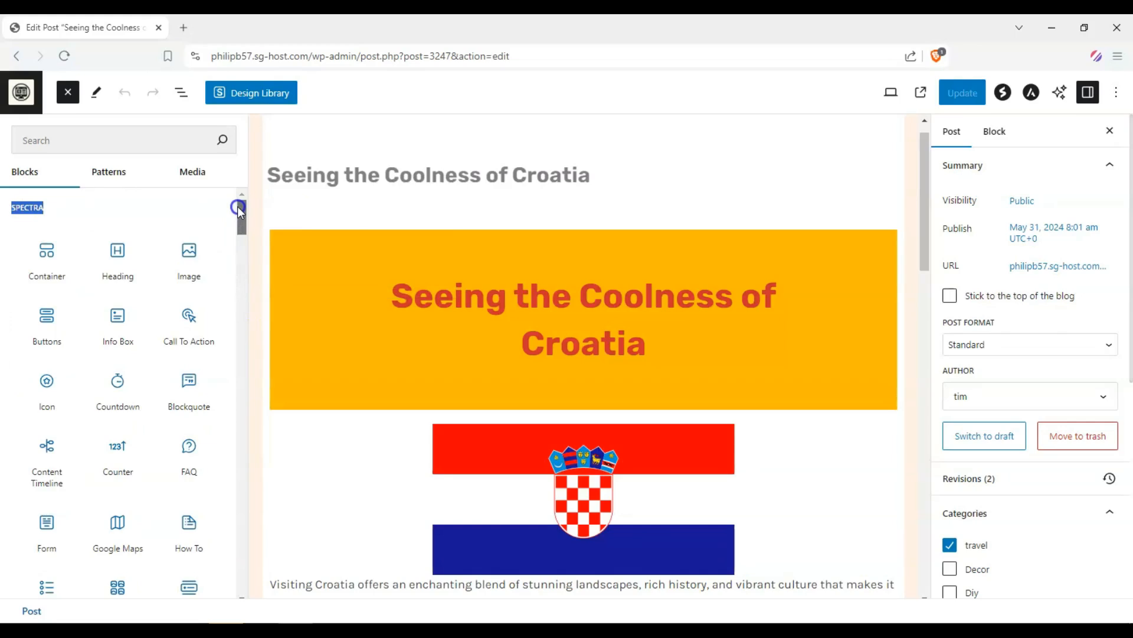
pyautogui.moveTo(117, 259)
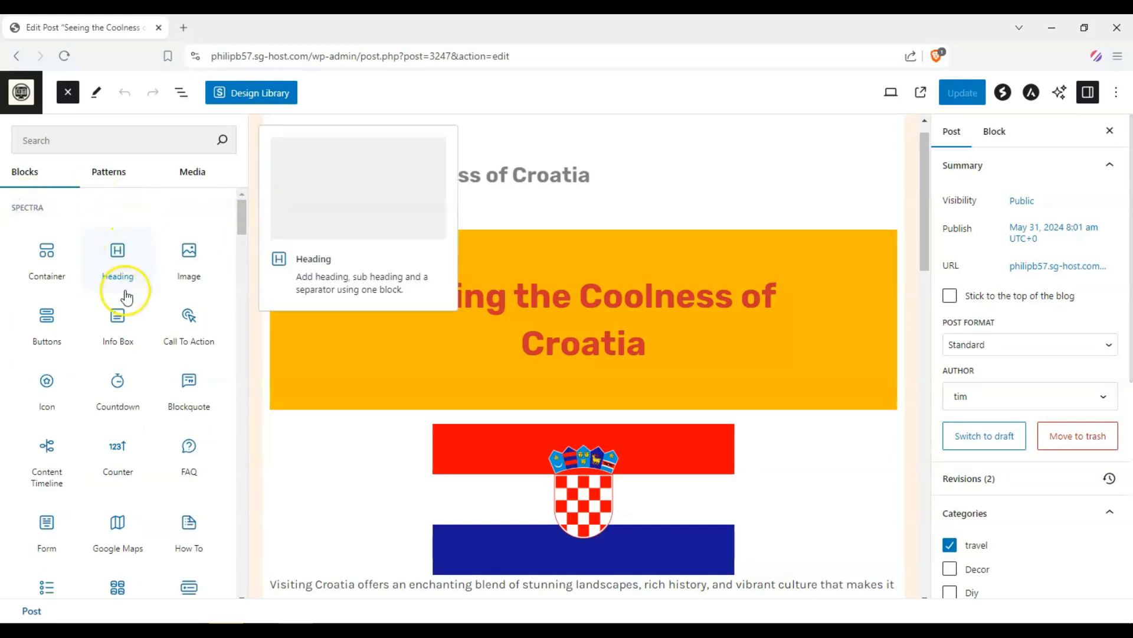
pyautogui.moveTo(118, 329)
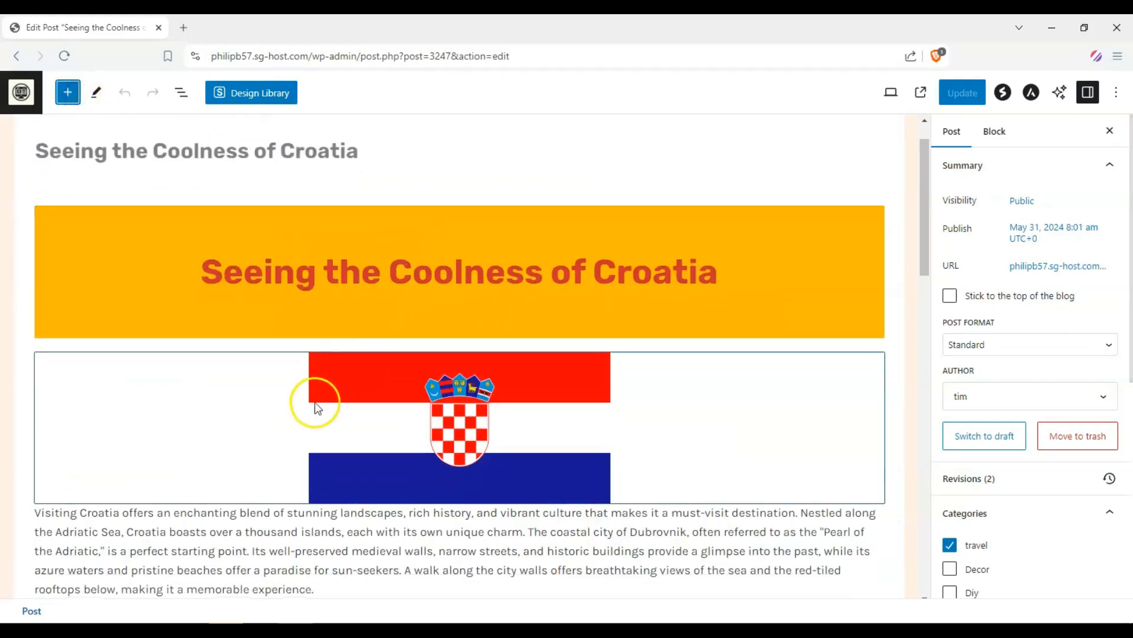
# Give the Croatian flag image a Fade entrance animation and preview it
pyautogui.click(460, 426)
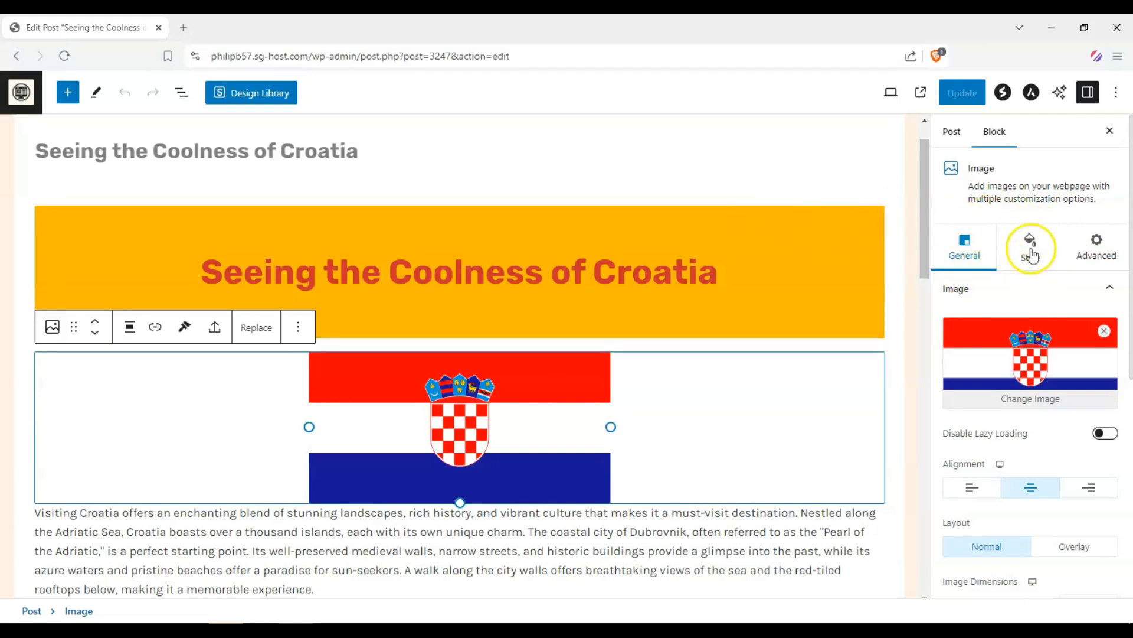
pyautogui.click(1096, 245)
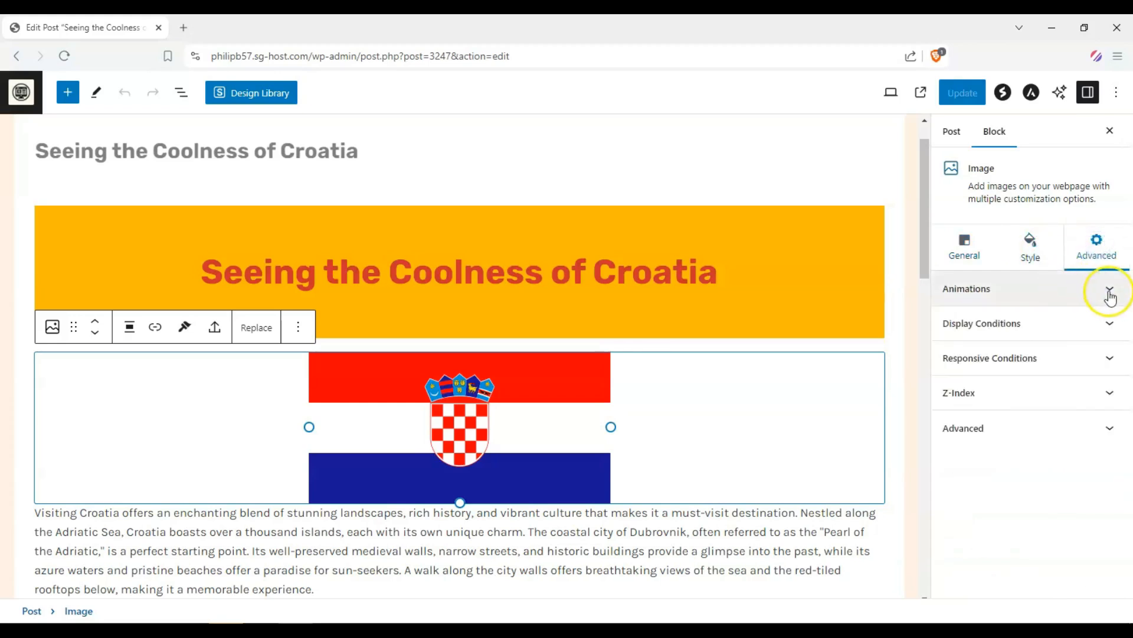
pyautogui.click(1110, 288)
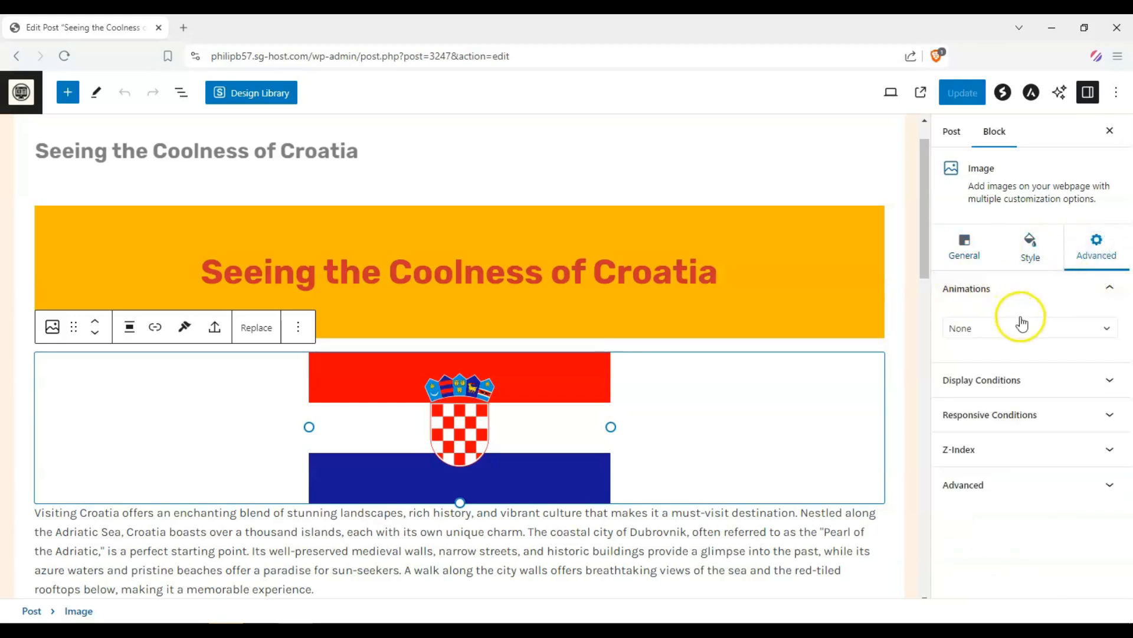
pyautogui.click(1026, 327)
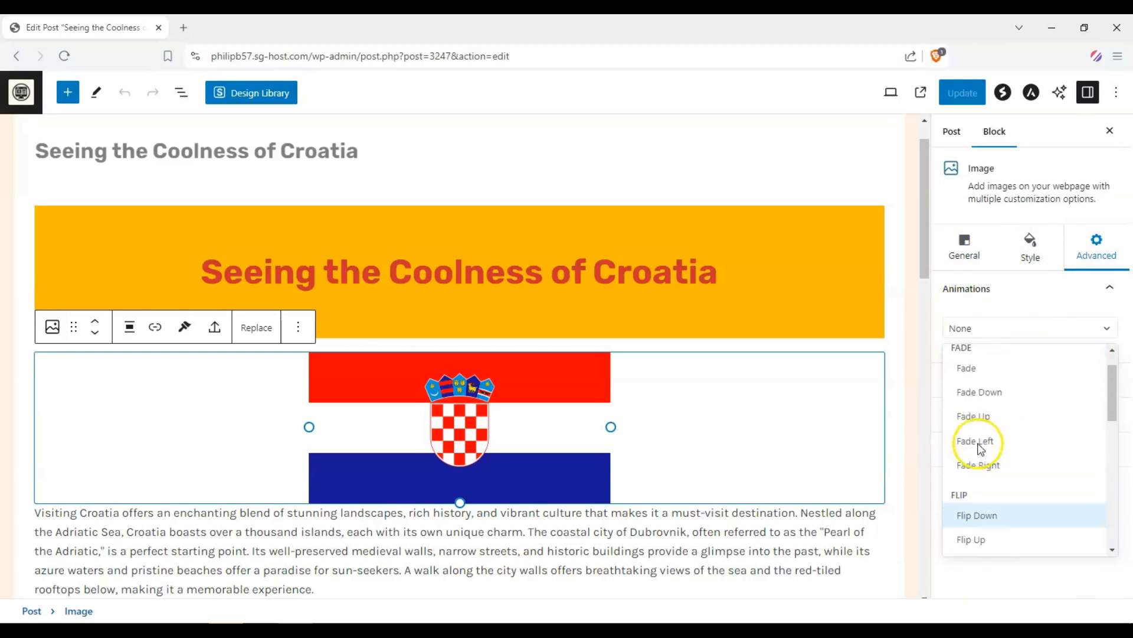
pyautogui.click(966, 367)
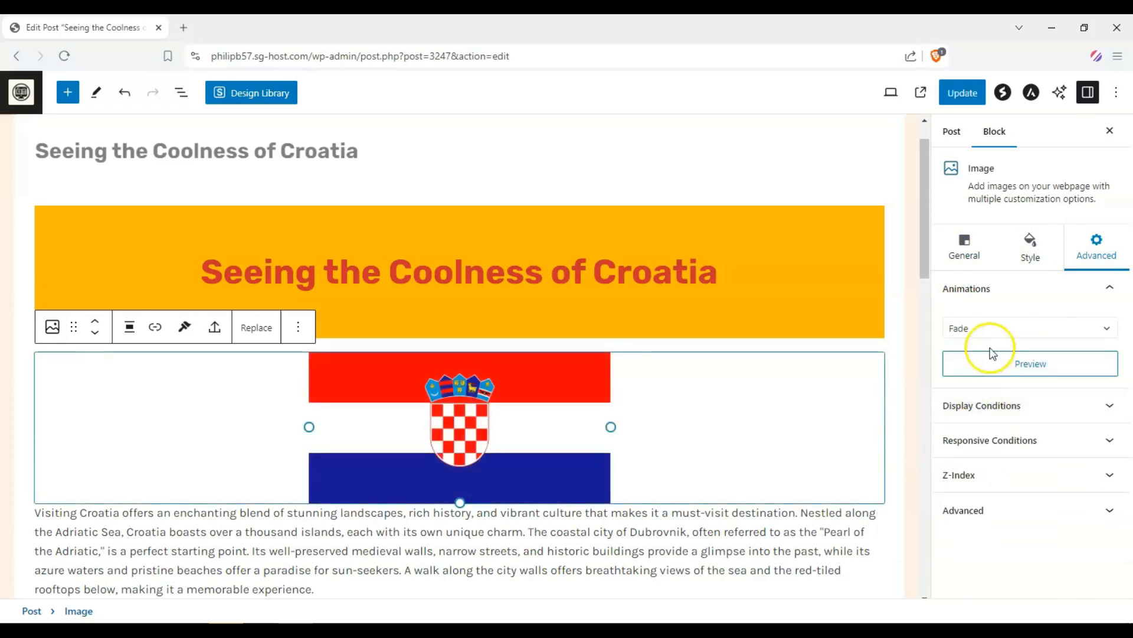
pyautogui.click(1029, 364)
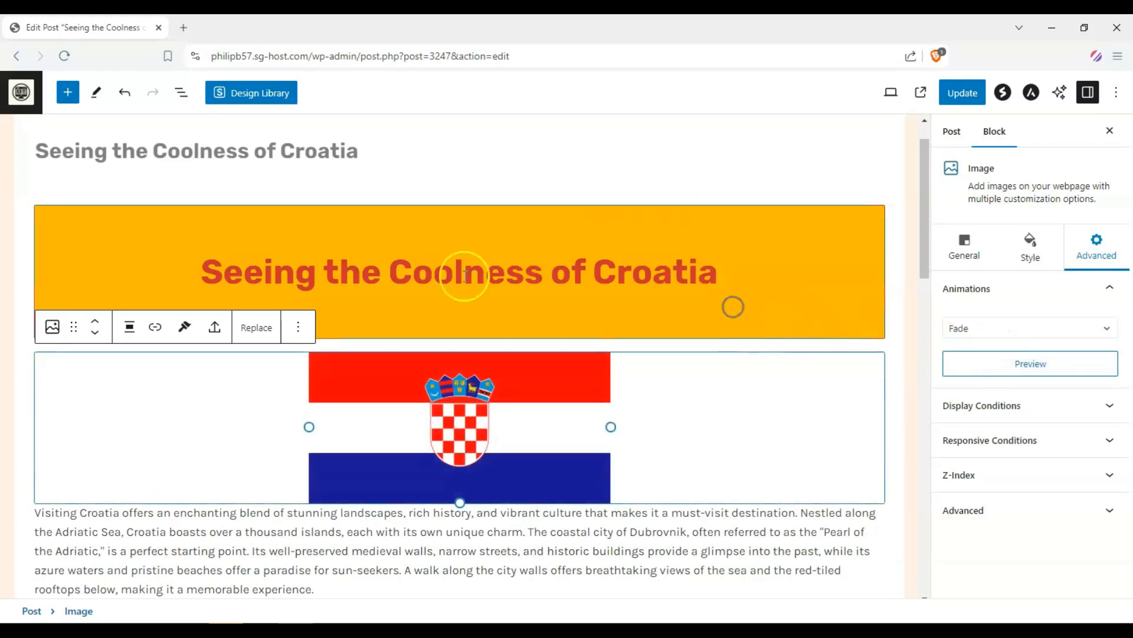
# Replace the orange banner with a centred Spectra heading 'Seeing the Coolness of Croatia' with a separator
pyautogui.click(459, 271)
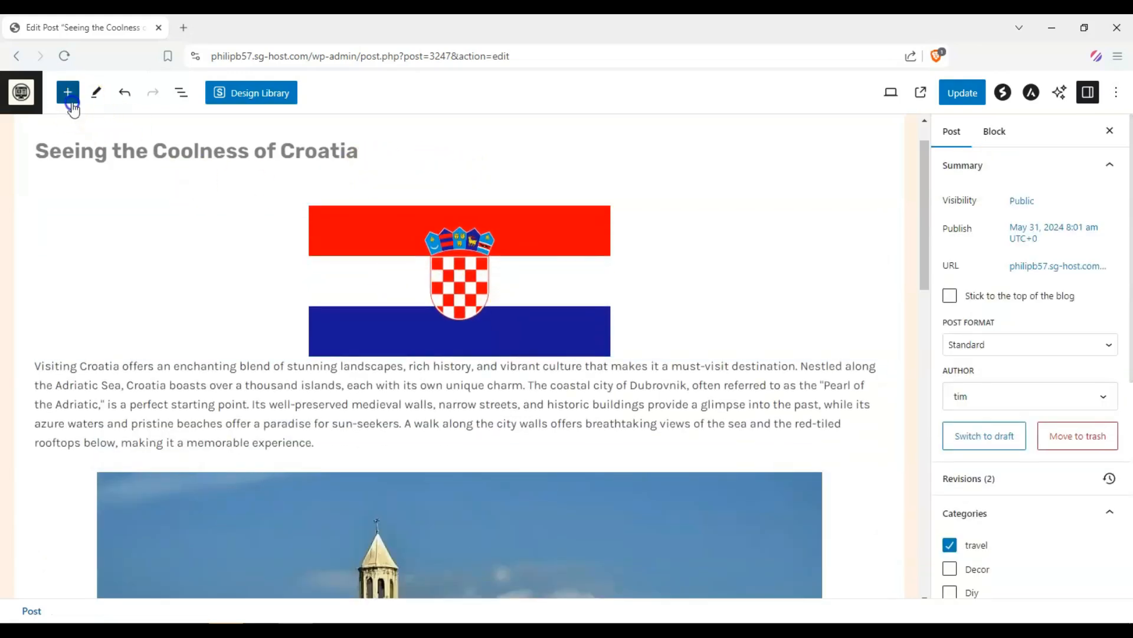
pyautogui.click(68, 92)
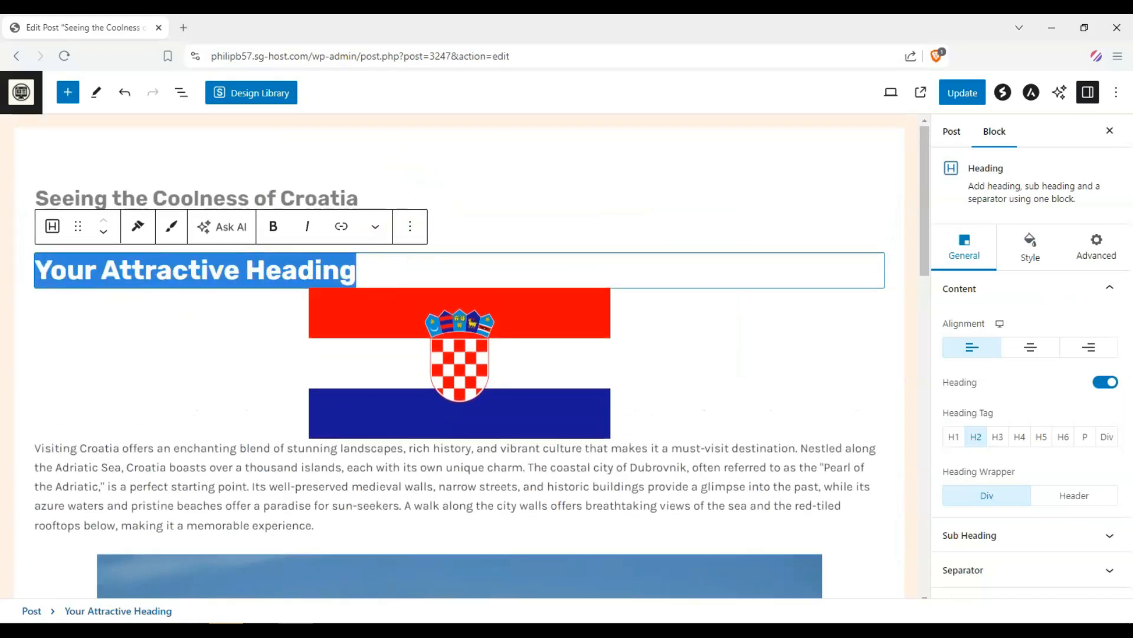
pyautogui.write('Seeing the Coolness of Croatia')
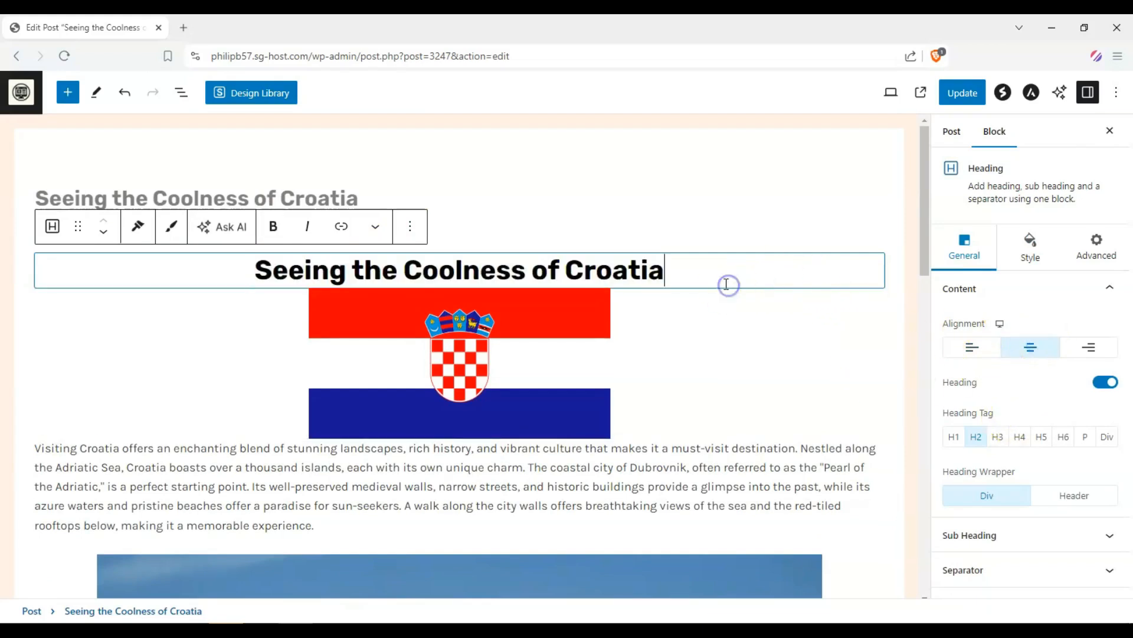
pyautogui.click(954, 437)
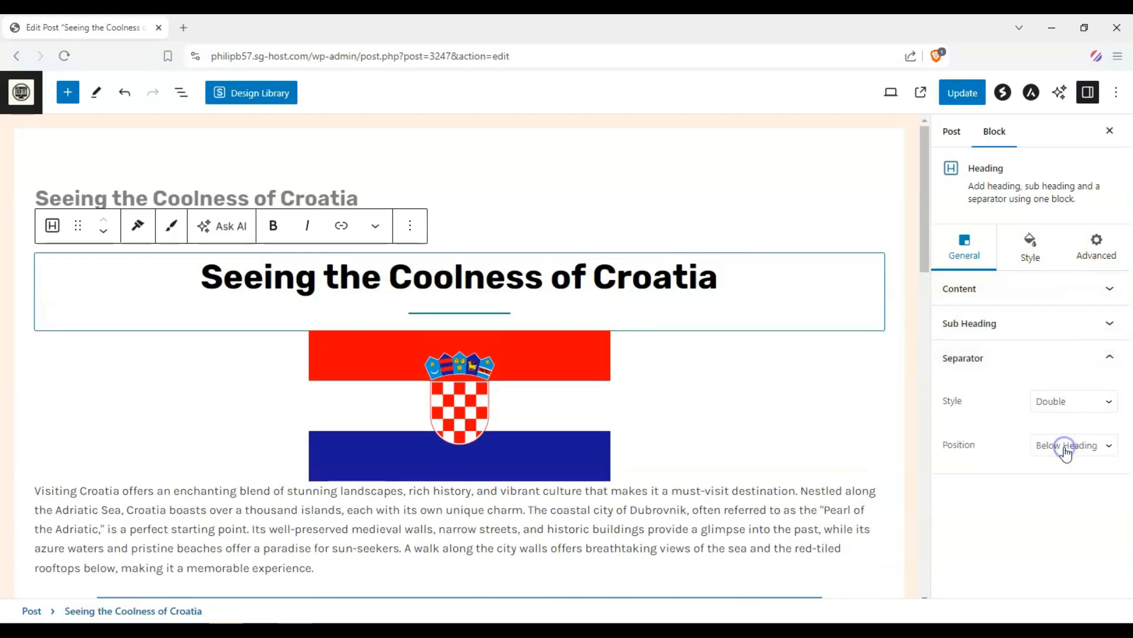
pyautogui.click(1095, 246)
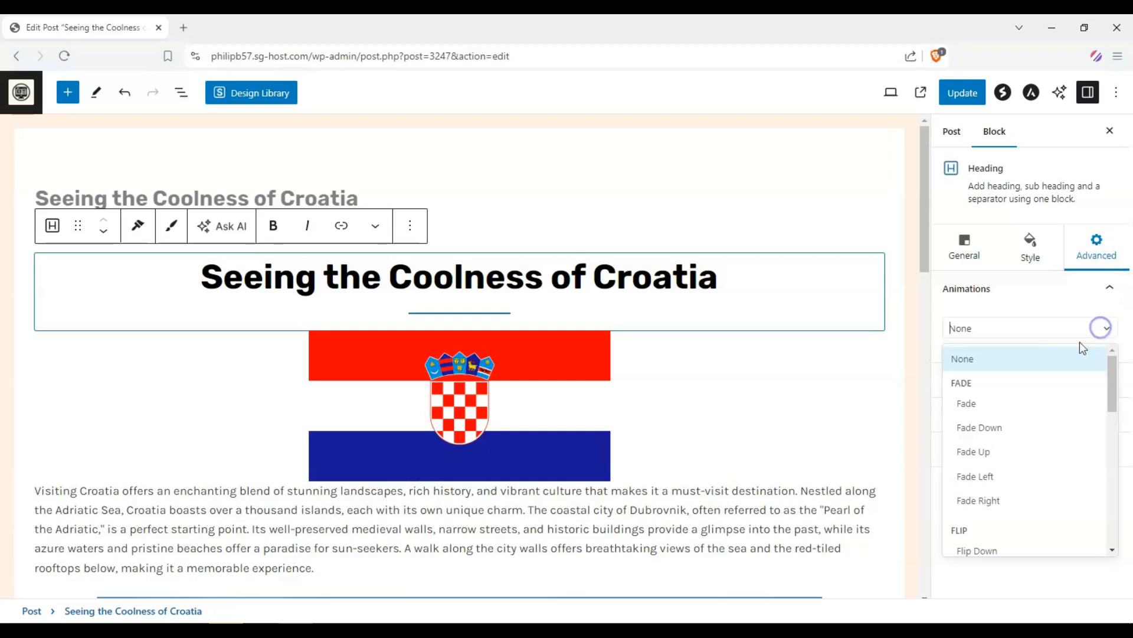
# Give the heading a Fade Down animation and the Split waterfront image a Slide Right animation
pyautogui.click(979, 428)
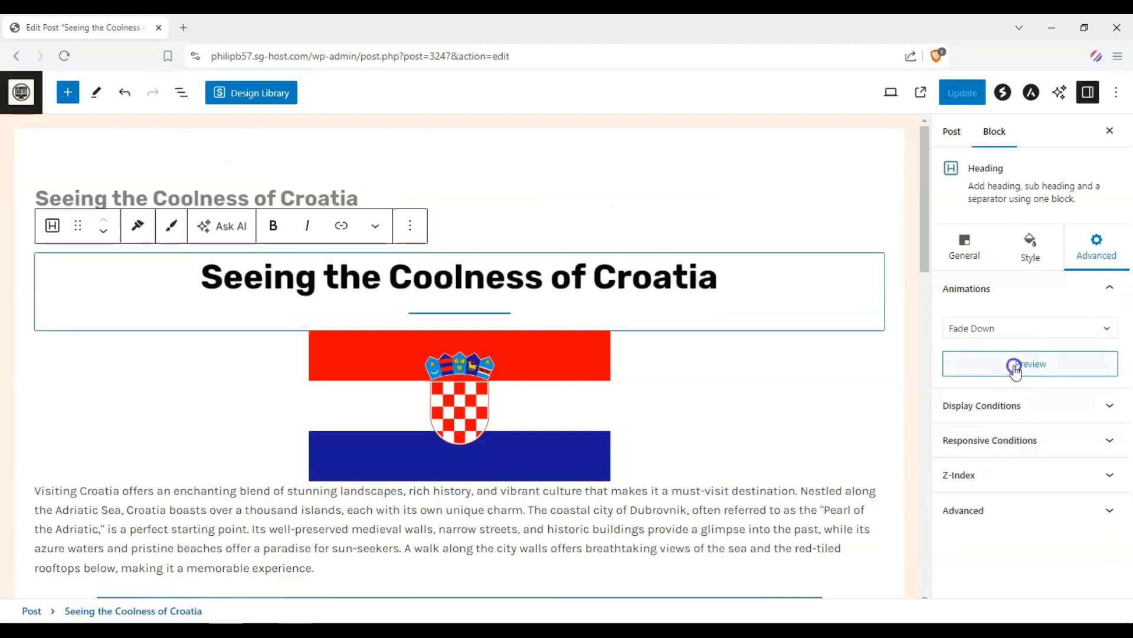
pyautogui.scroll(-3)
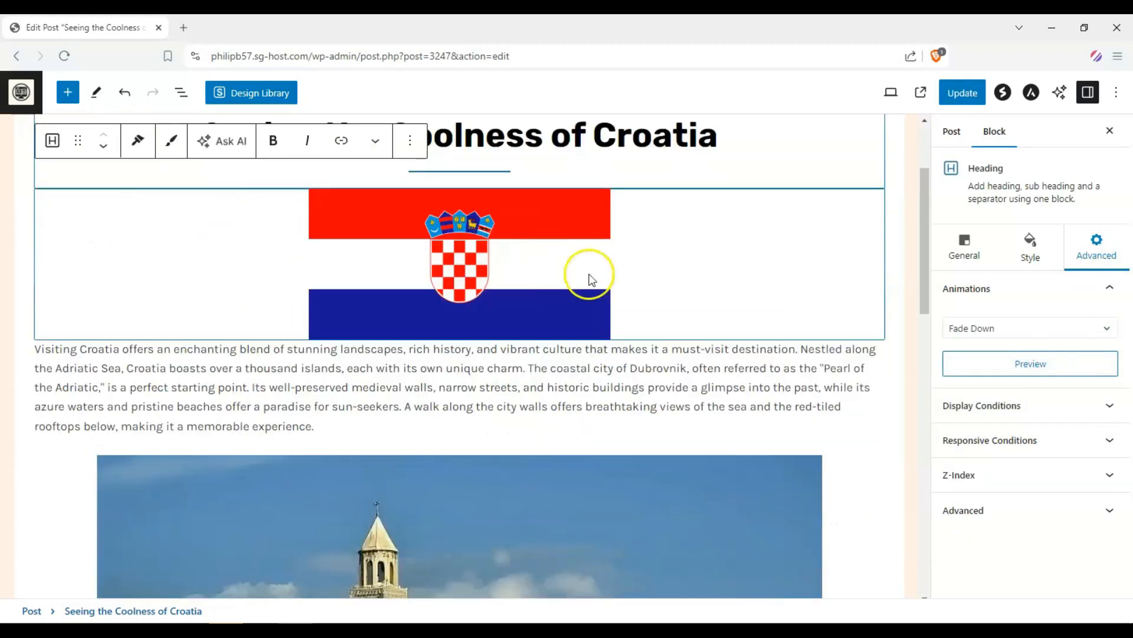
pyautogui.scroll(-3)
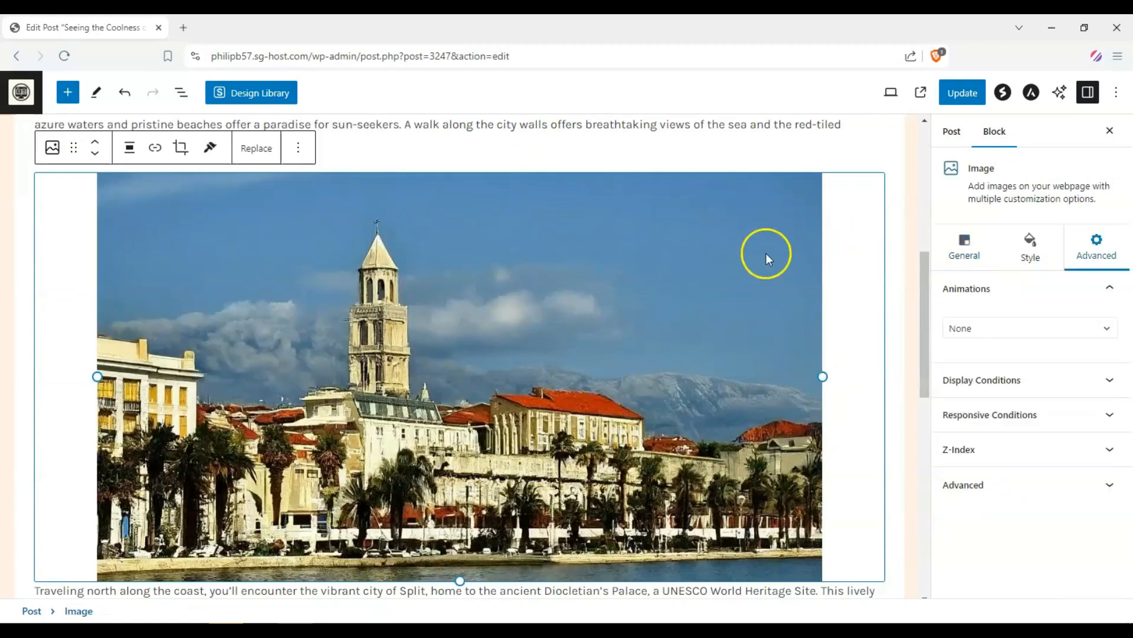
pyautogui.click(1026, 328)
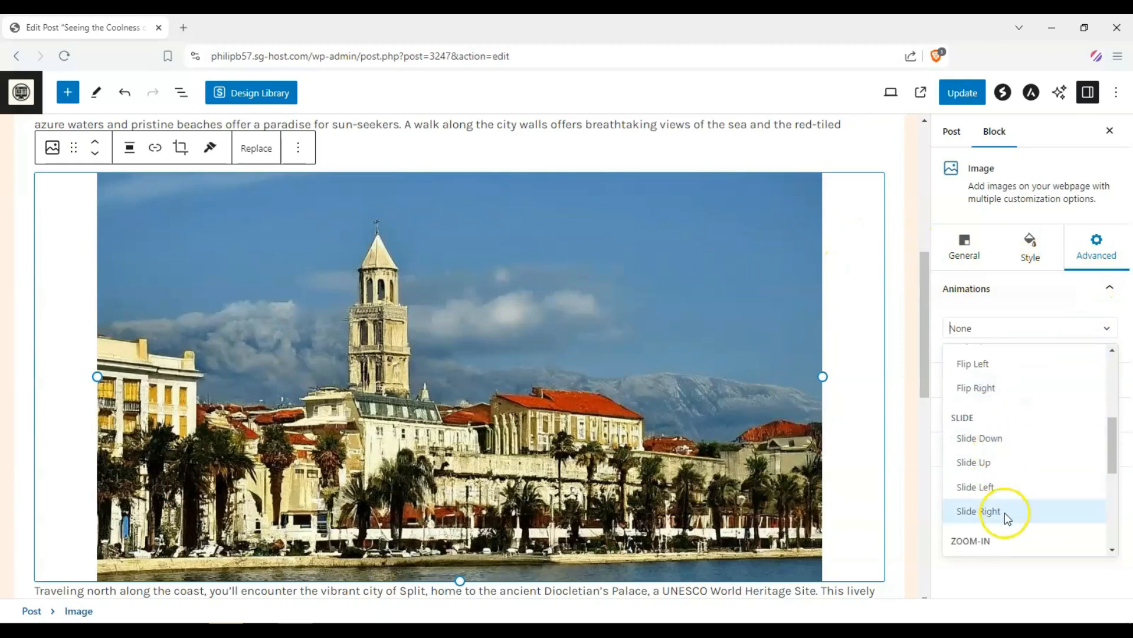
pyautogui.click(979, 511)
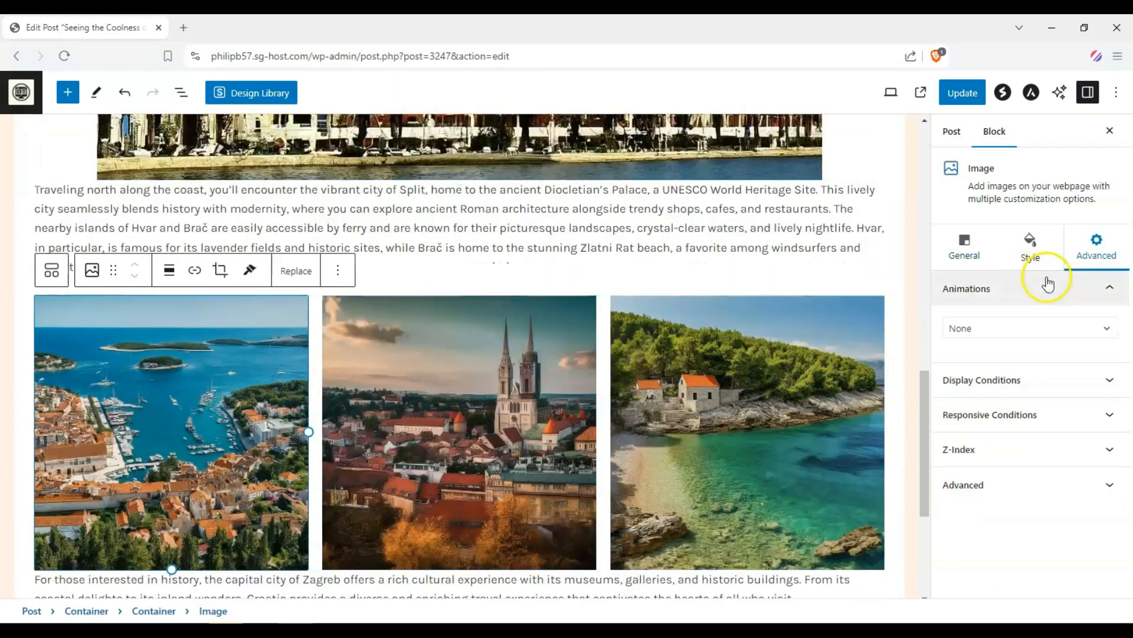
# Set the Hvar image to Zoom-In Down and the Zagreb cathedral image to Zoom-Out Up
pyautogui.click(1027, 327)
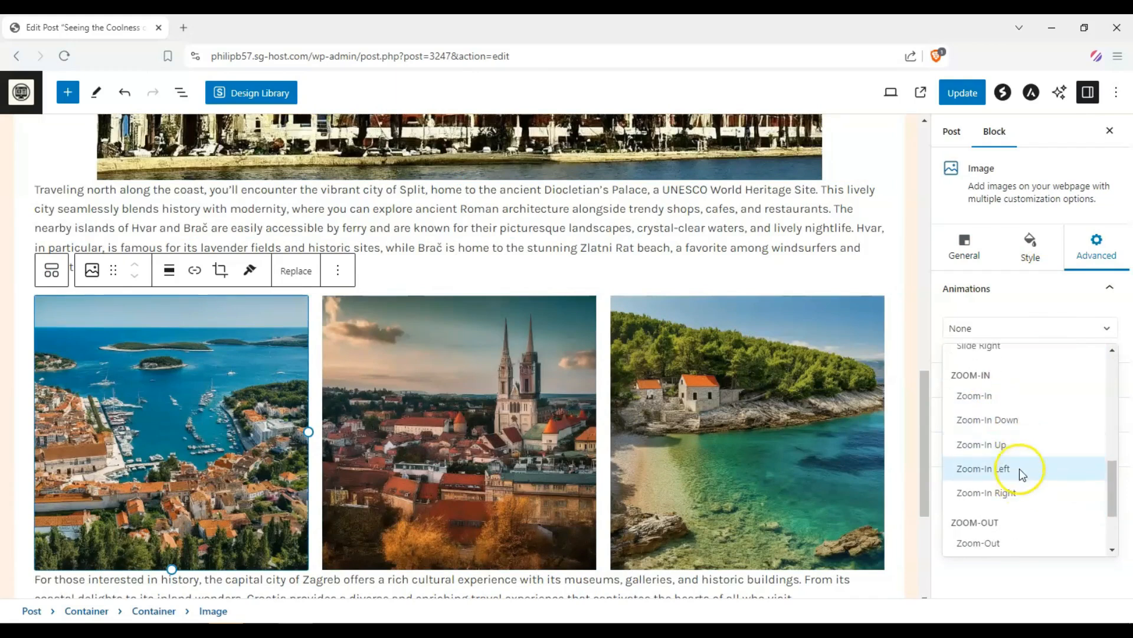
pyautogui.click(987, 419)
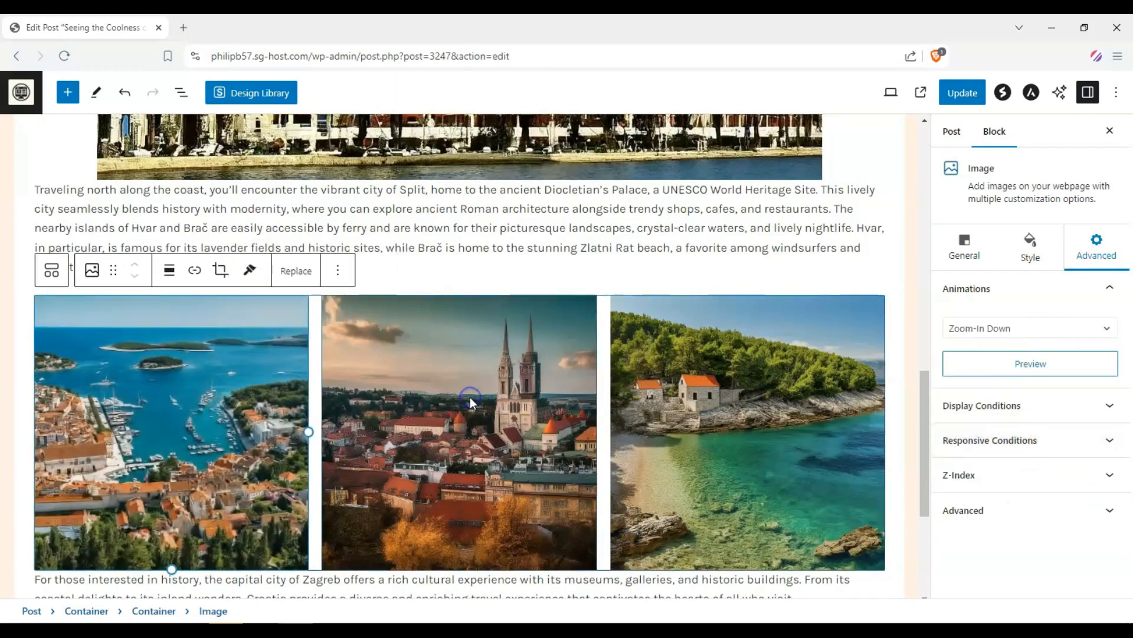
pyautogui.click(1029, 327)
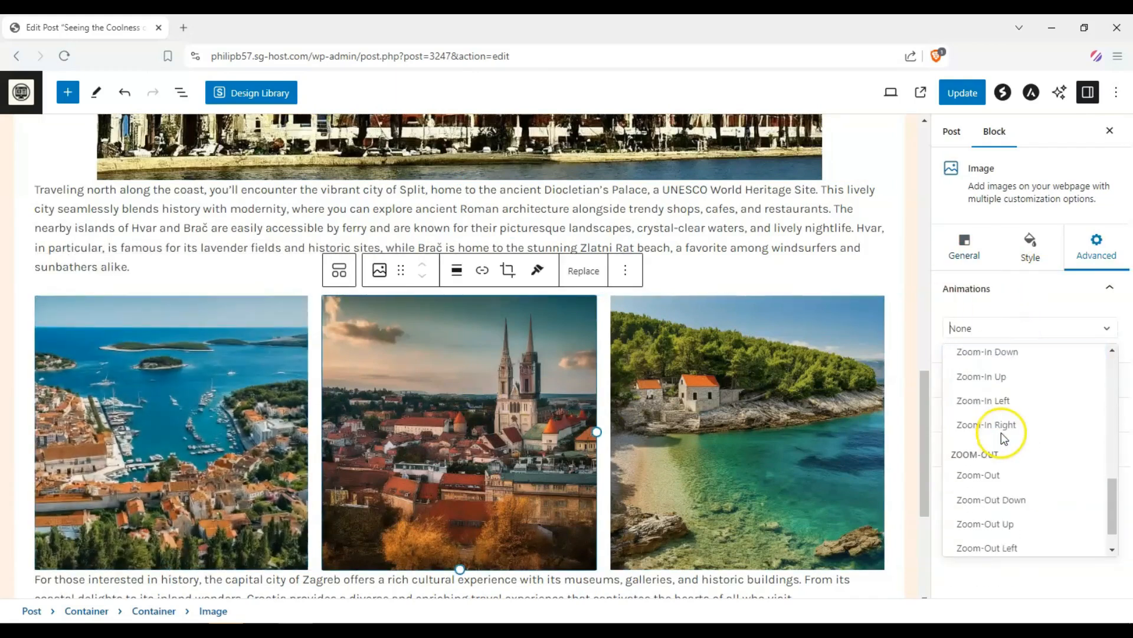
pyautogui.click(984, 523)
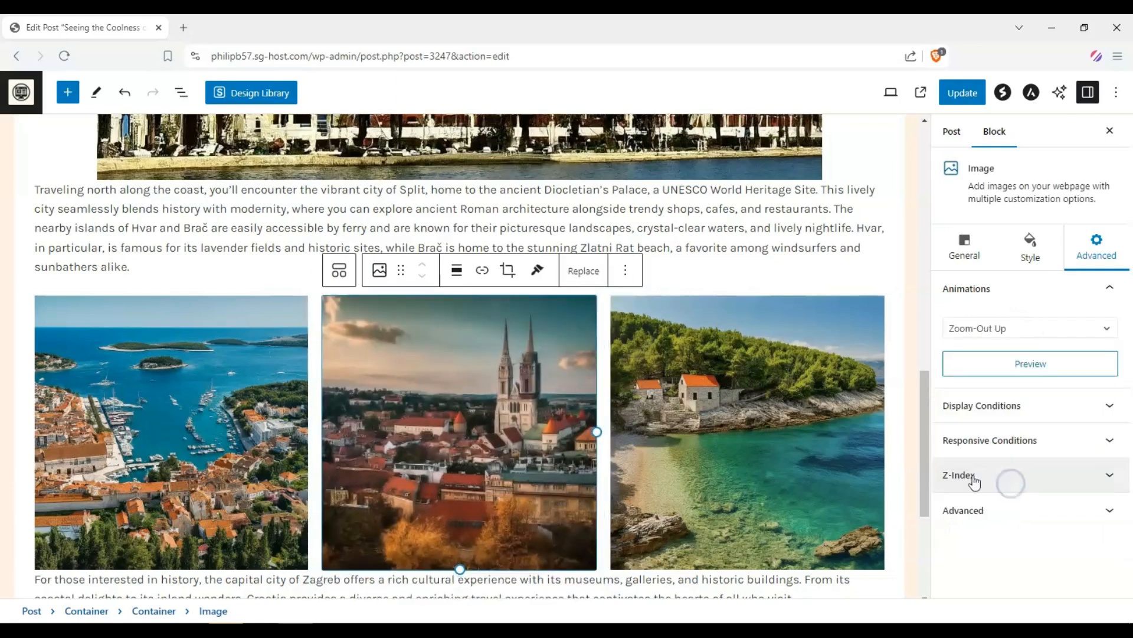
# Set the coastal bay image to Zoom-Out Down
pyautogui.click(1029, 327)
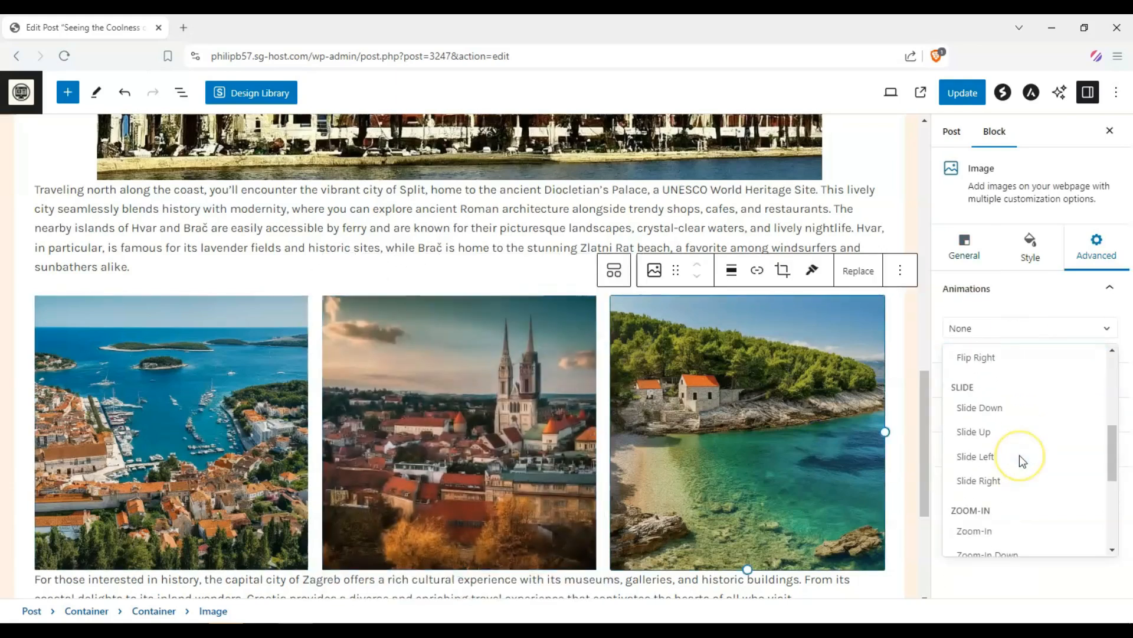
pyautogui.scroll(-3)
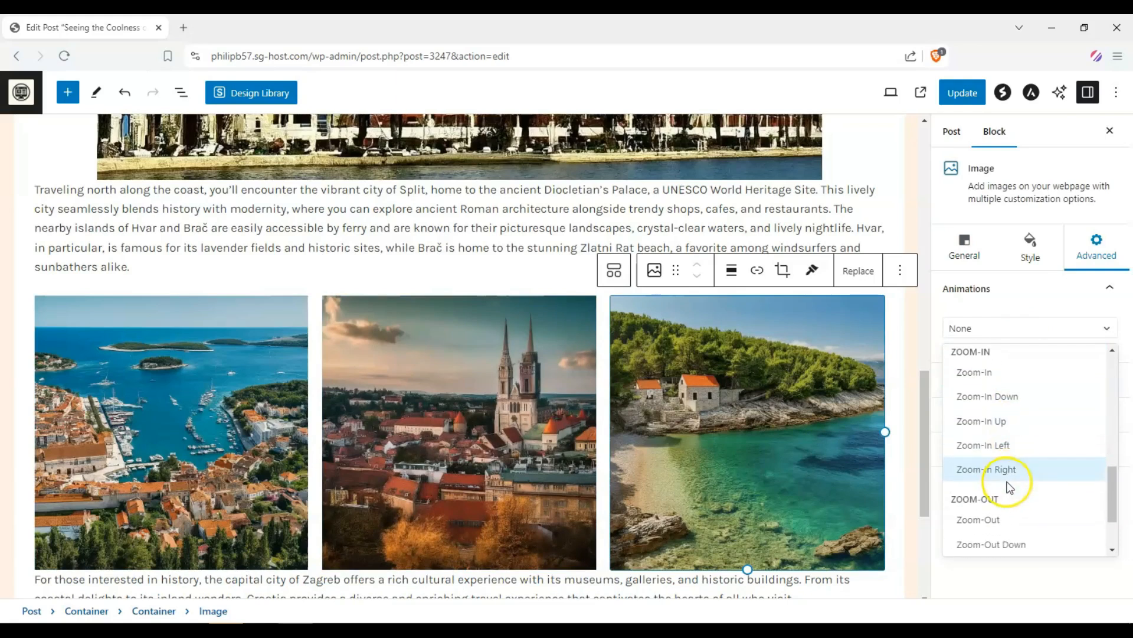
pyautogui.click(990, 543)
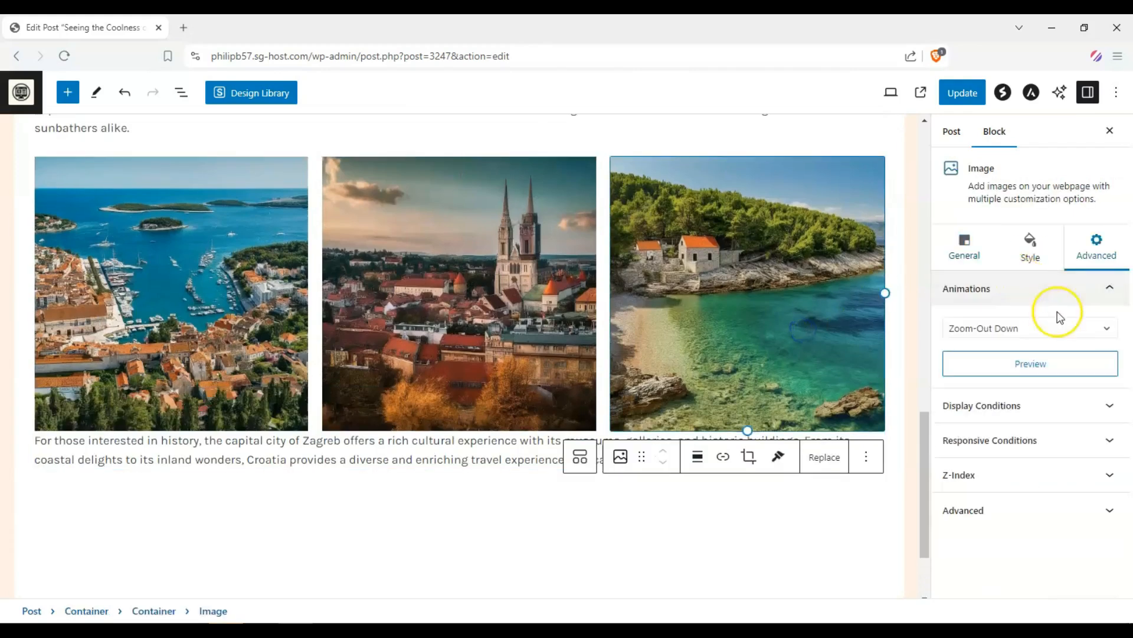
pyautogui.click(1029, 327)
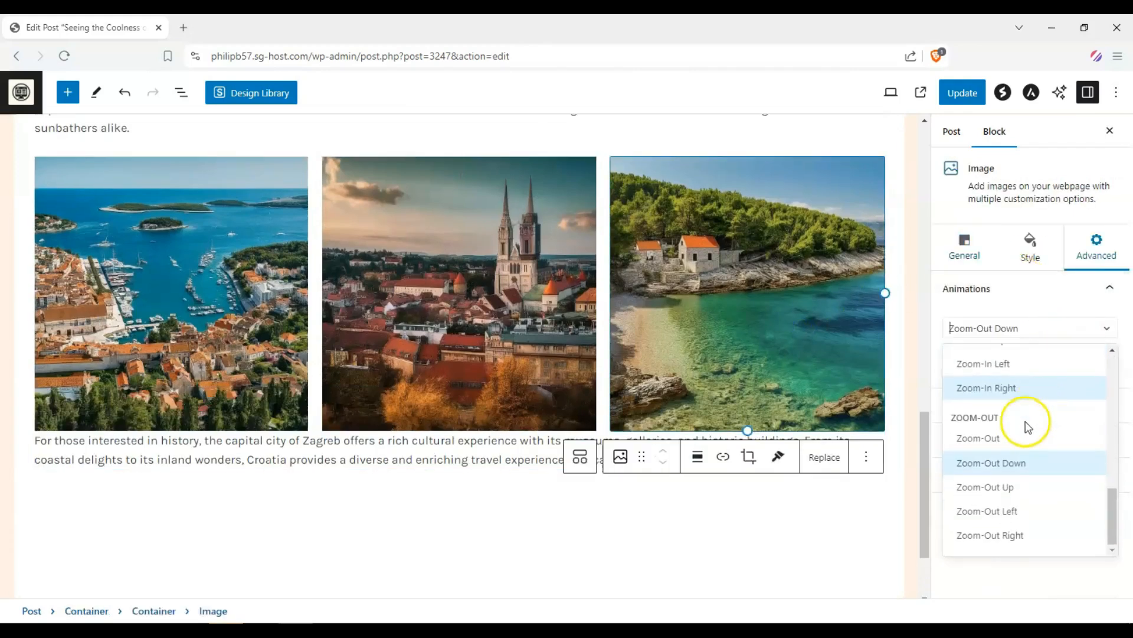
pyautogui.click(991, 463)
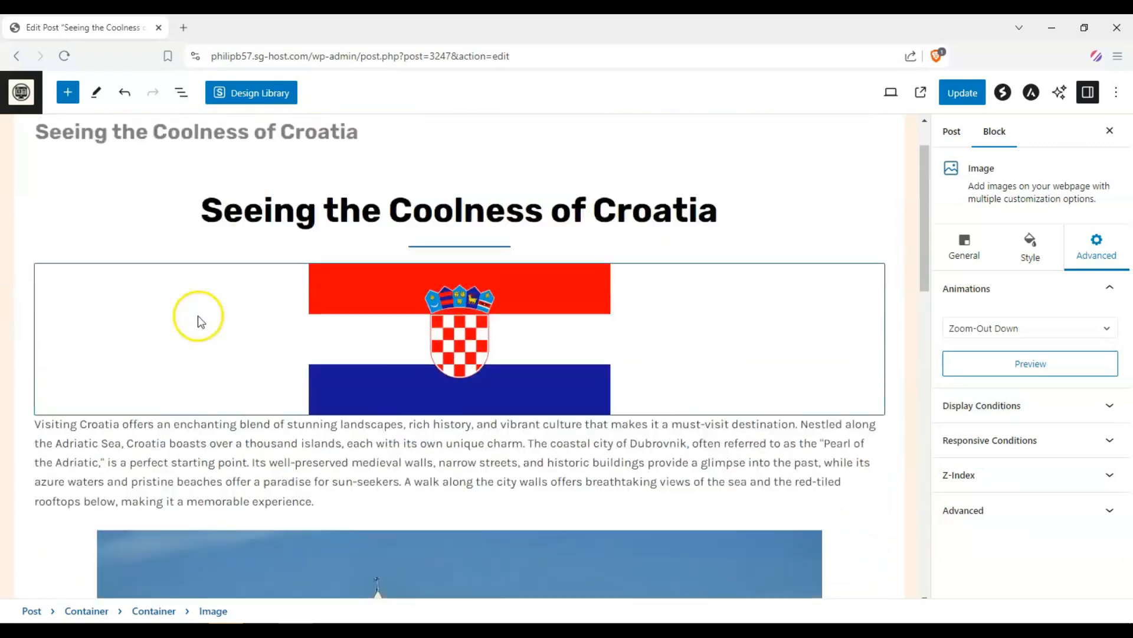
# Update the post with the new animations and view the live Croatia post
pyautogui.scroll(-3)
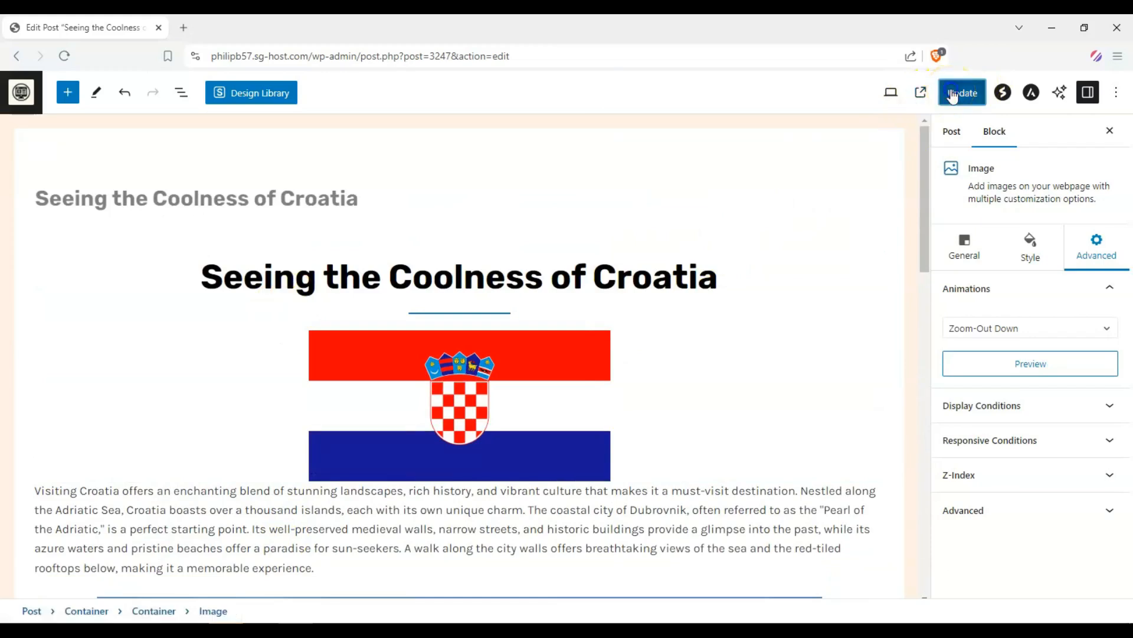
pyautogui.click(962, 92)
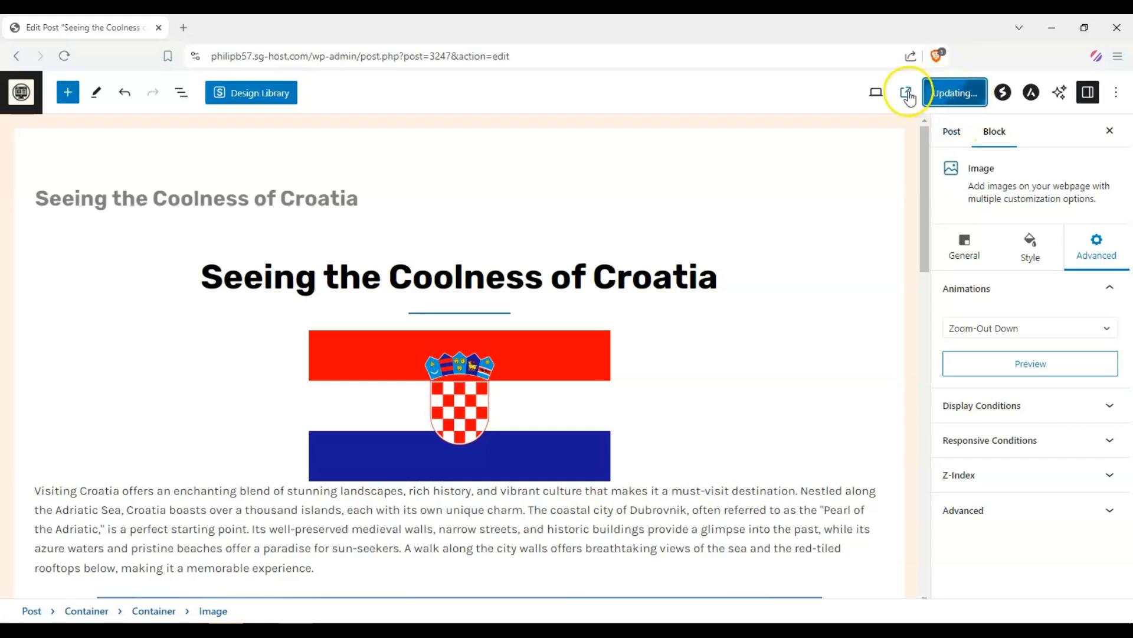
pyautogui.moveTo(909, 92)
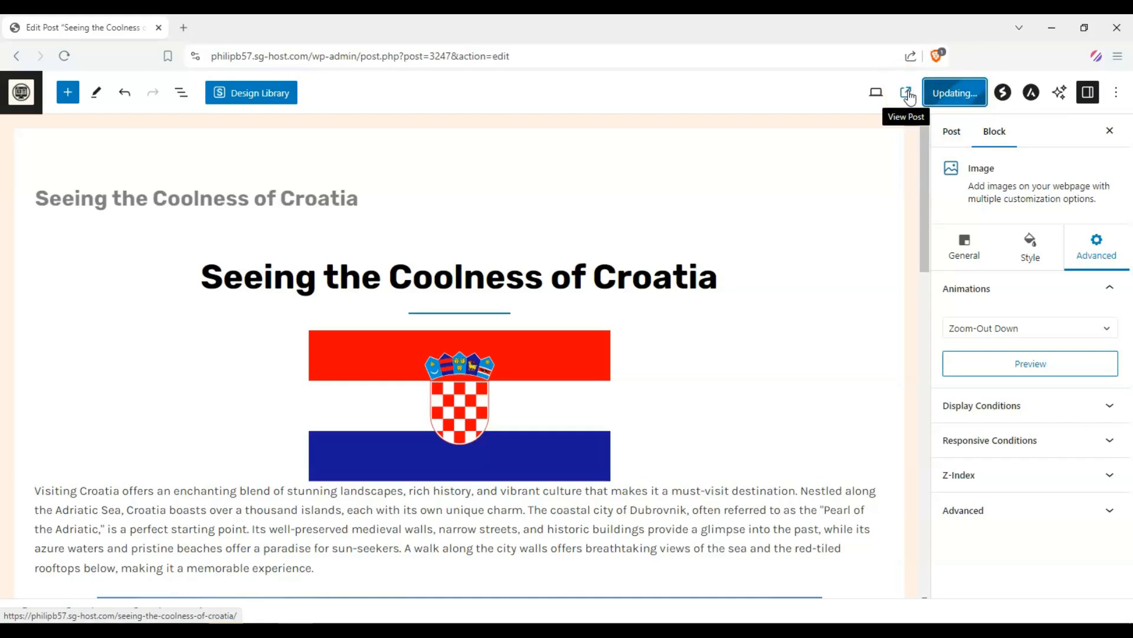
pyautogui.click(909, 92)
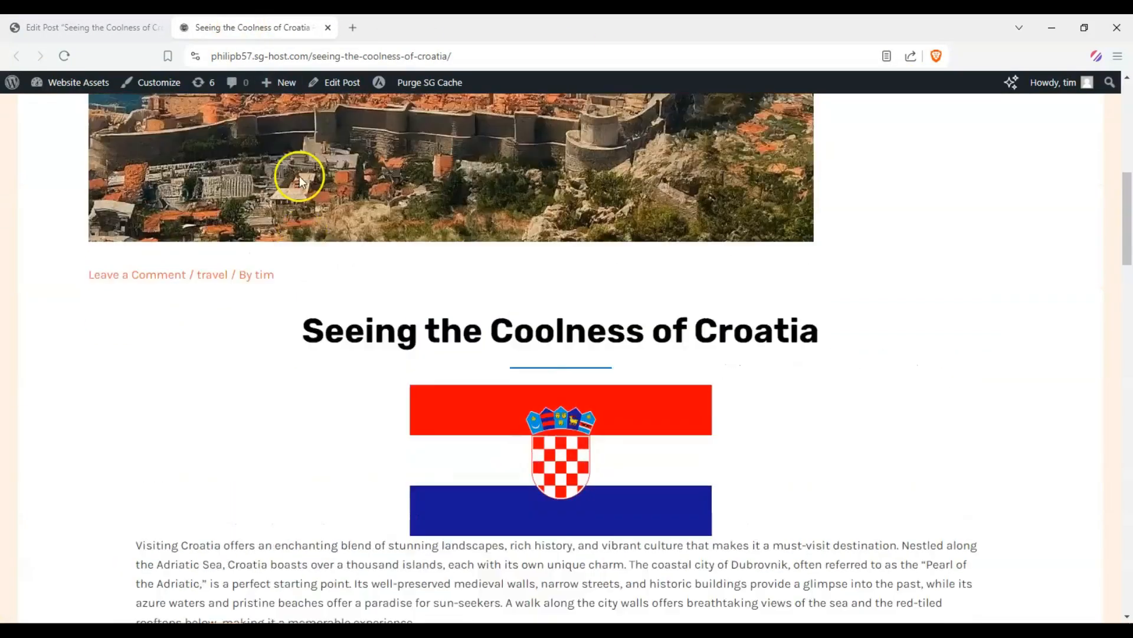
pyautogui.scroll(-3)
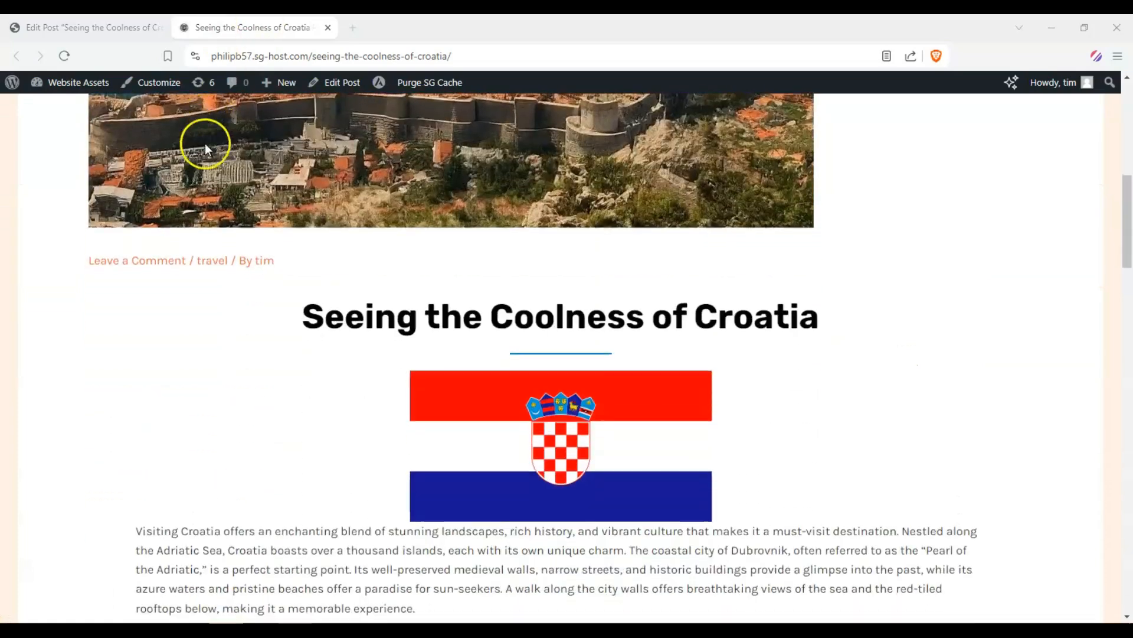
pyautogui.scroll(-3)
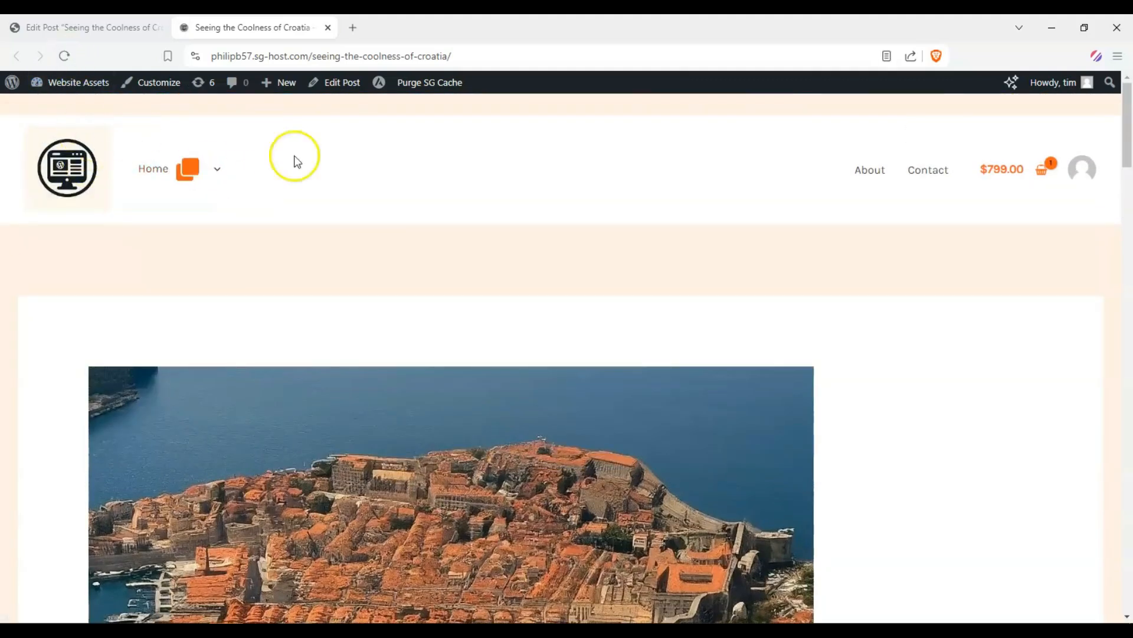
pyautogui.scroll(-3)
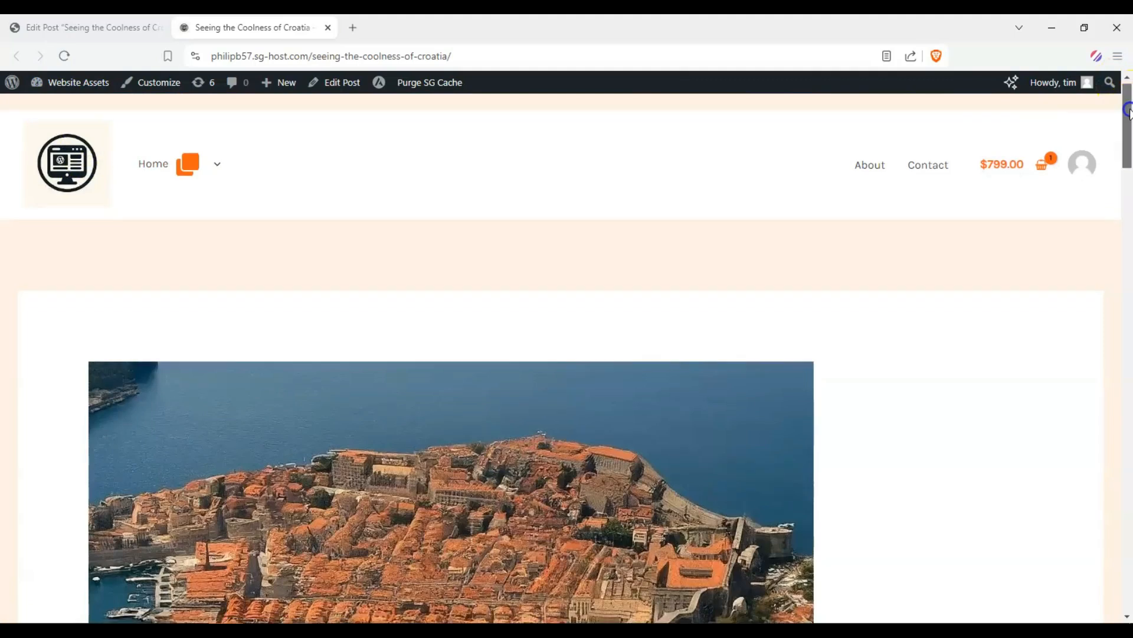
pyautogui.scroll(-3)
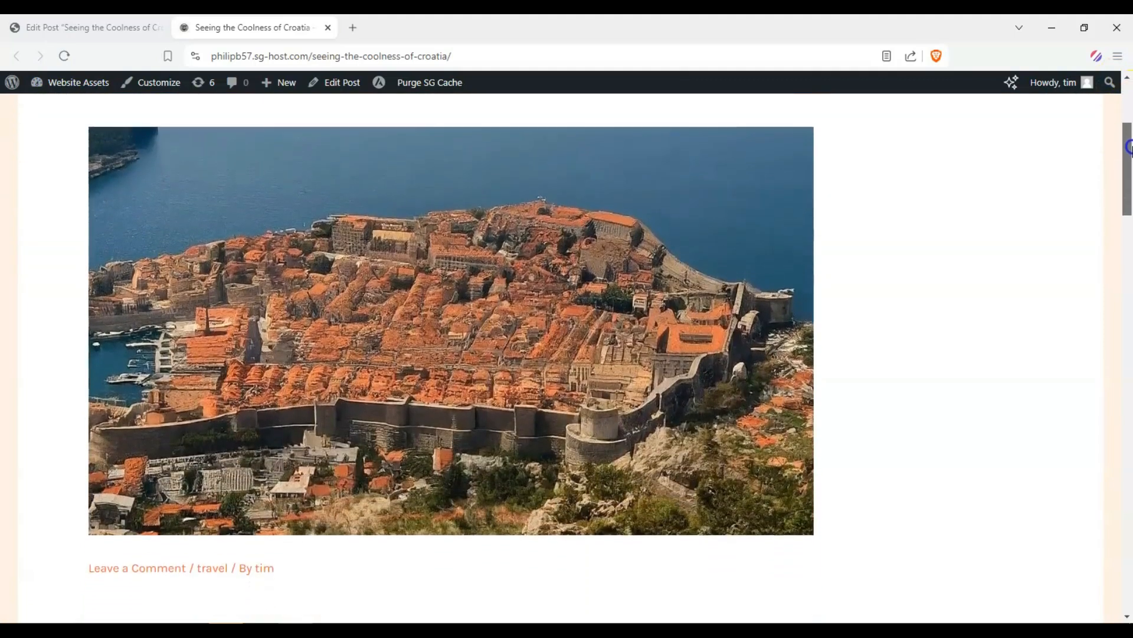
pyautogui.scroll(-3)
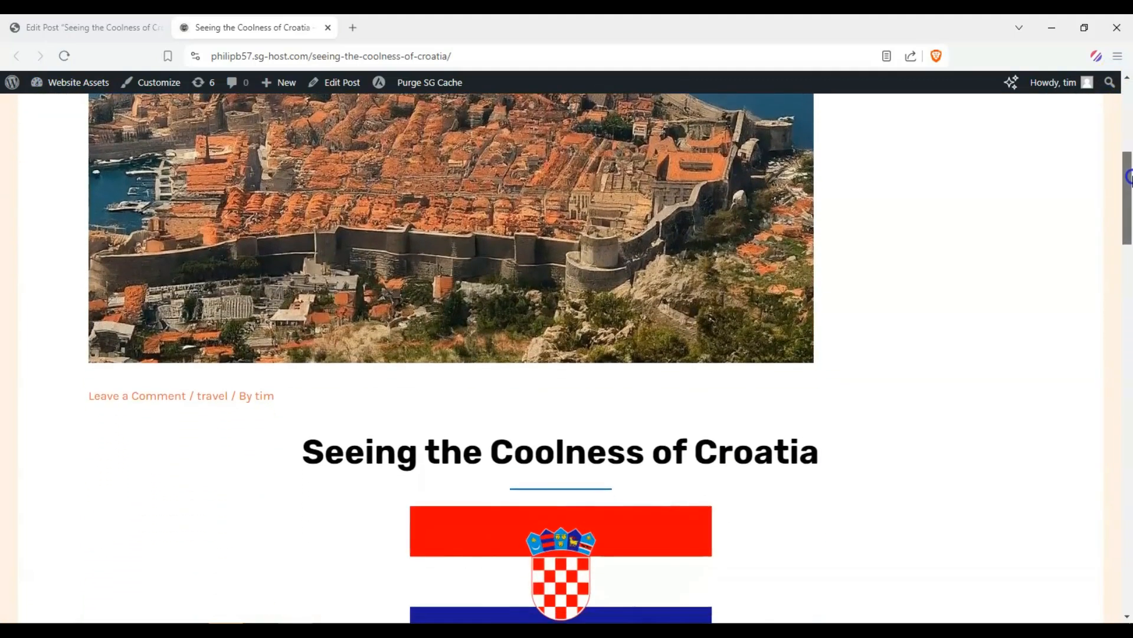
pyautogui.scroll(-3)
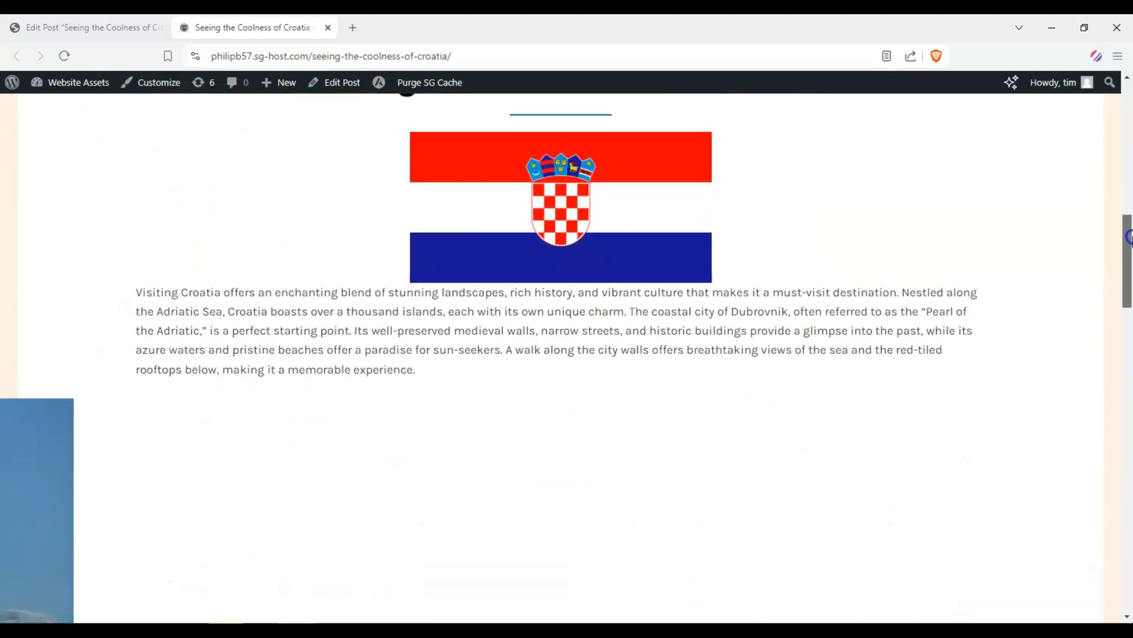
pyautogui.scroll(-3)
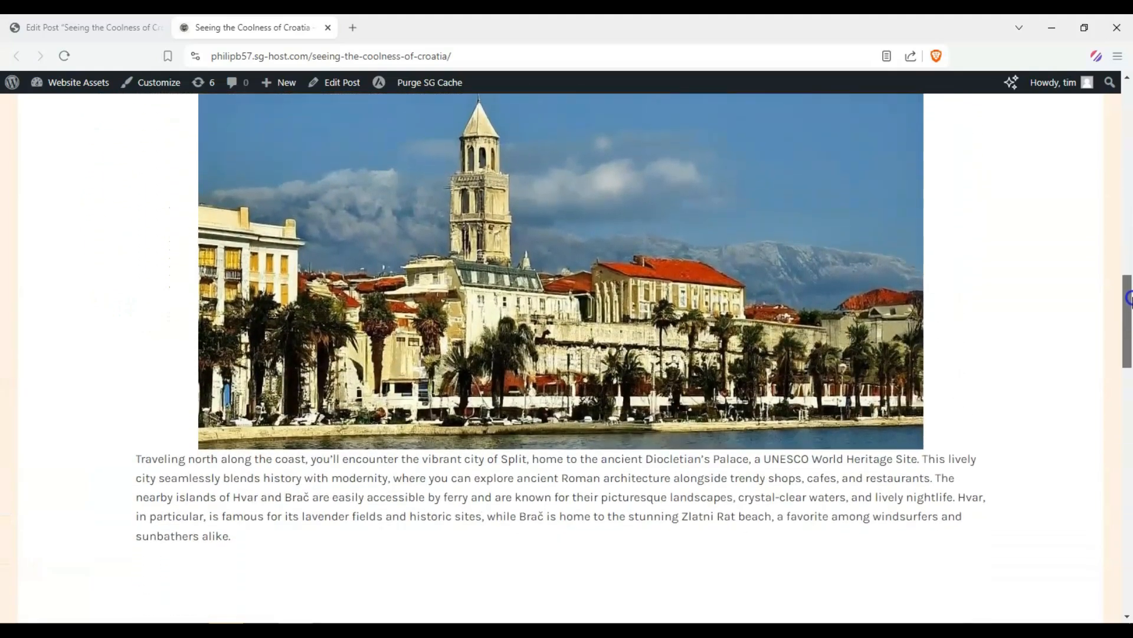
pyautogui.scroll(-3)
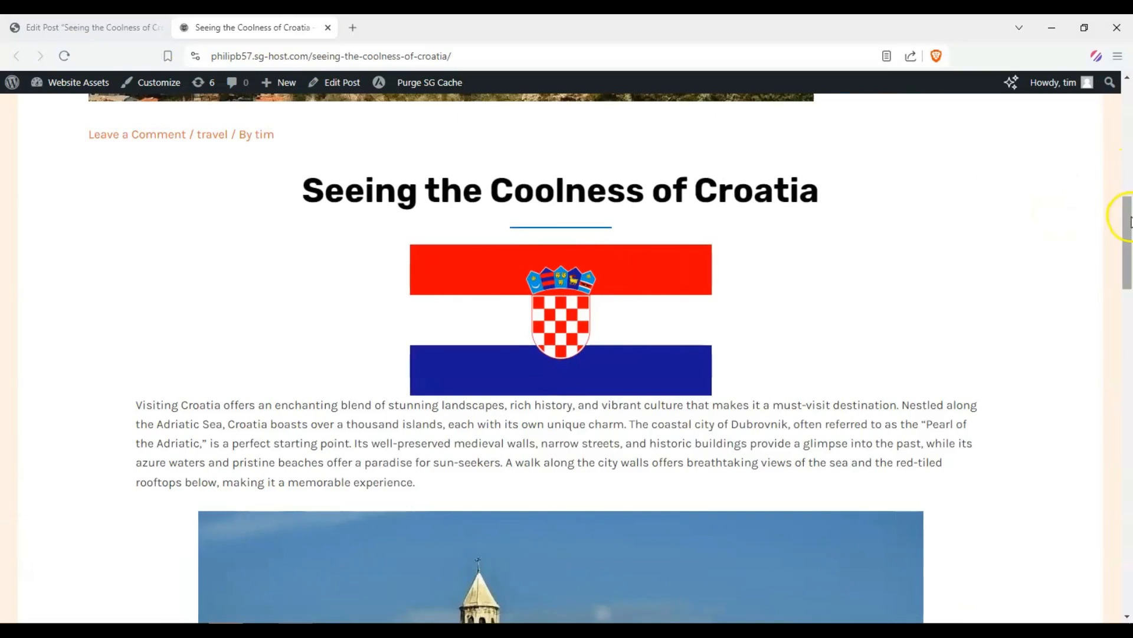
pyautogui.scroll(-3)
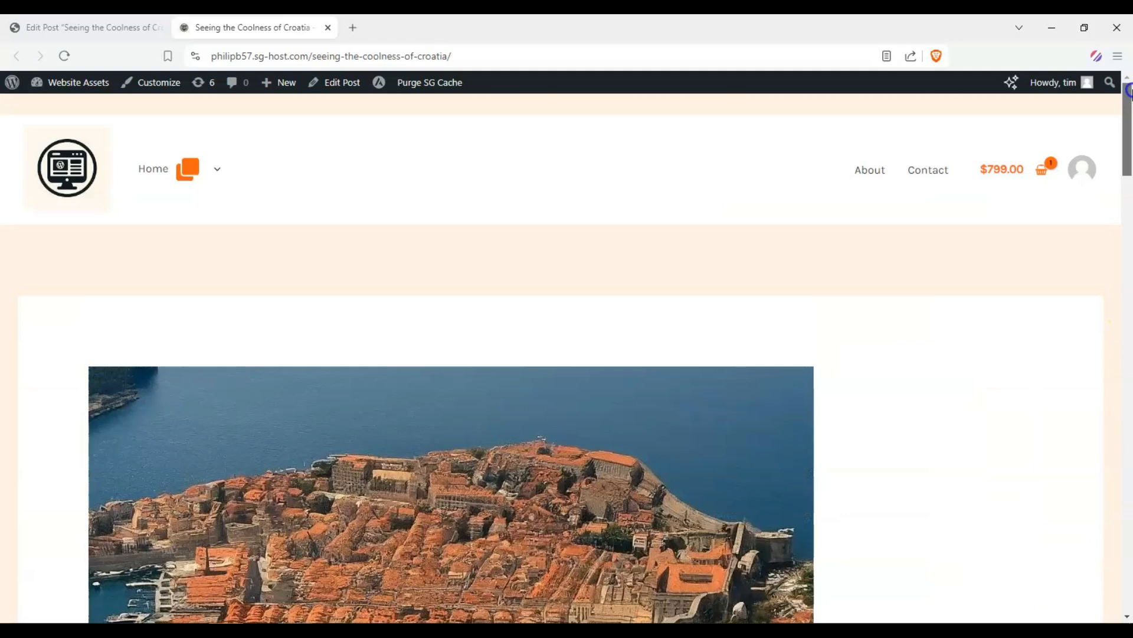
pyautogui.scroll(-3)
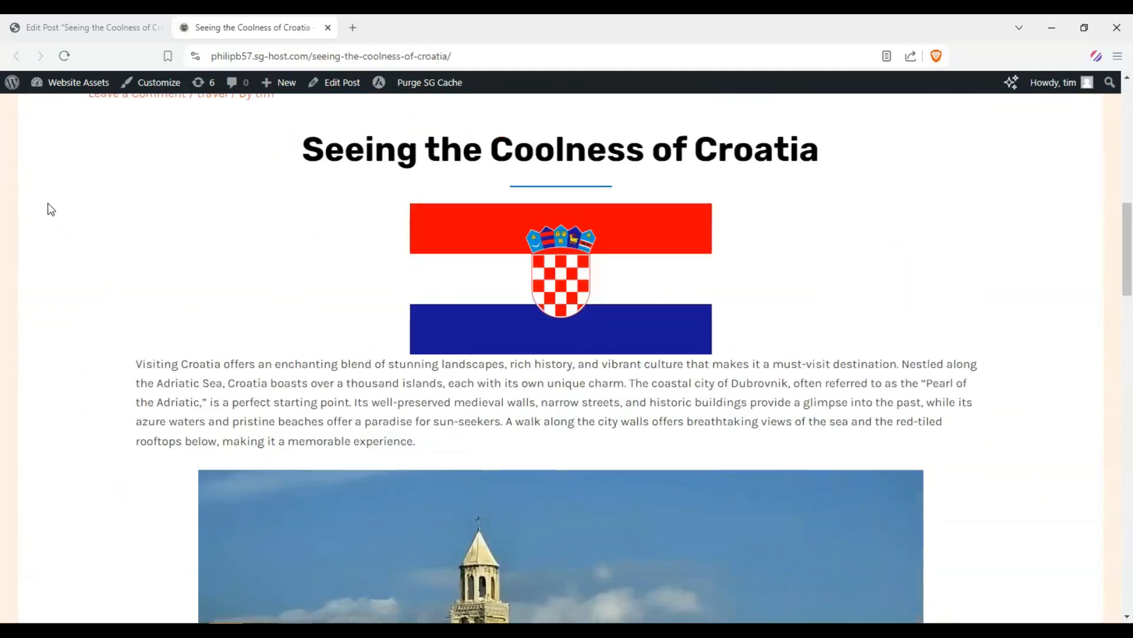
pyautogui.scroll(-3)
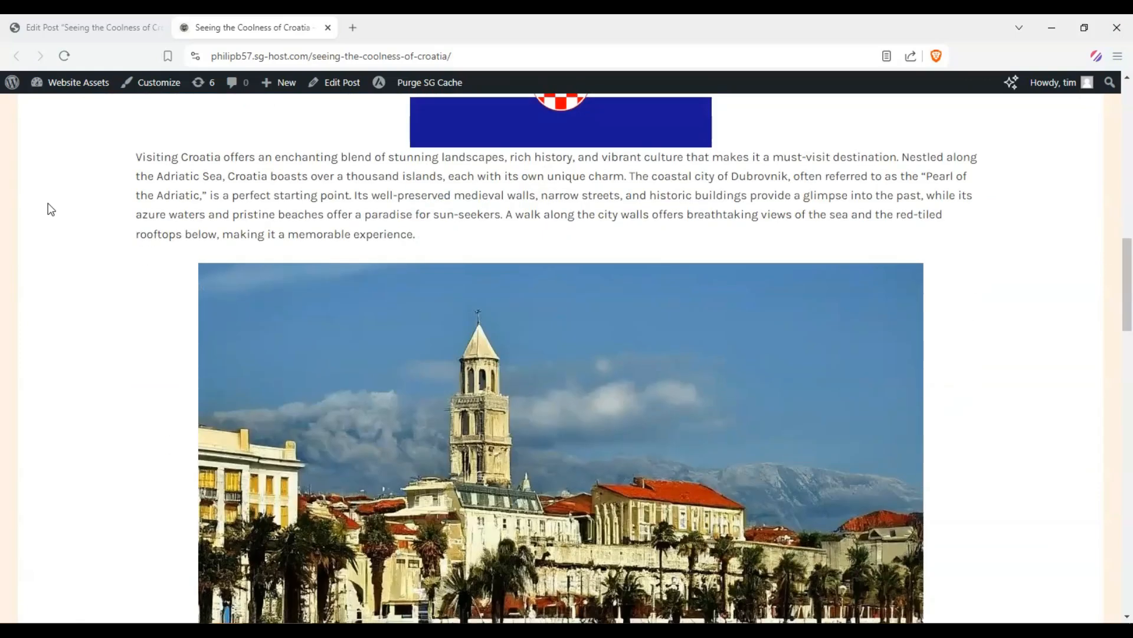
pyautogui.scroll(-3)
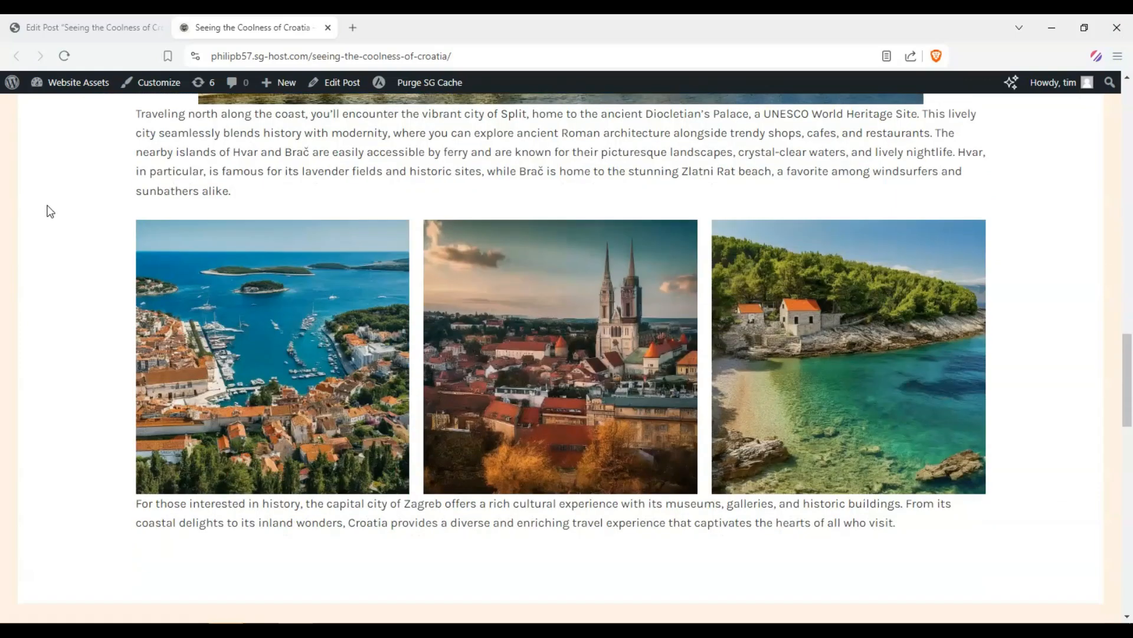